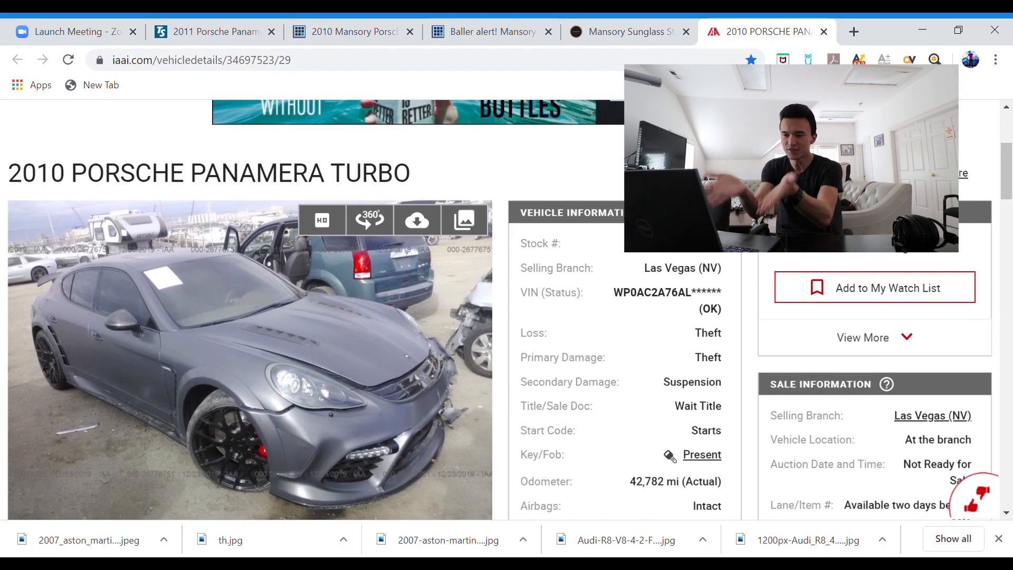
Scroll down to the gallery and view the Panamera's rear three-quarter photo.
scroll(down, 3)
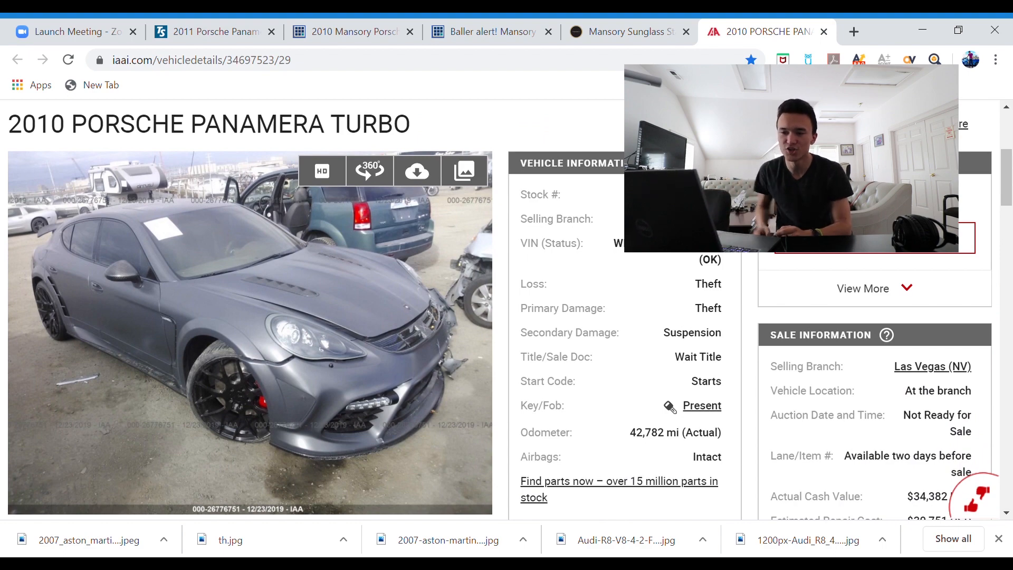
scroll(down, 3)
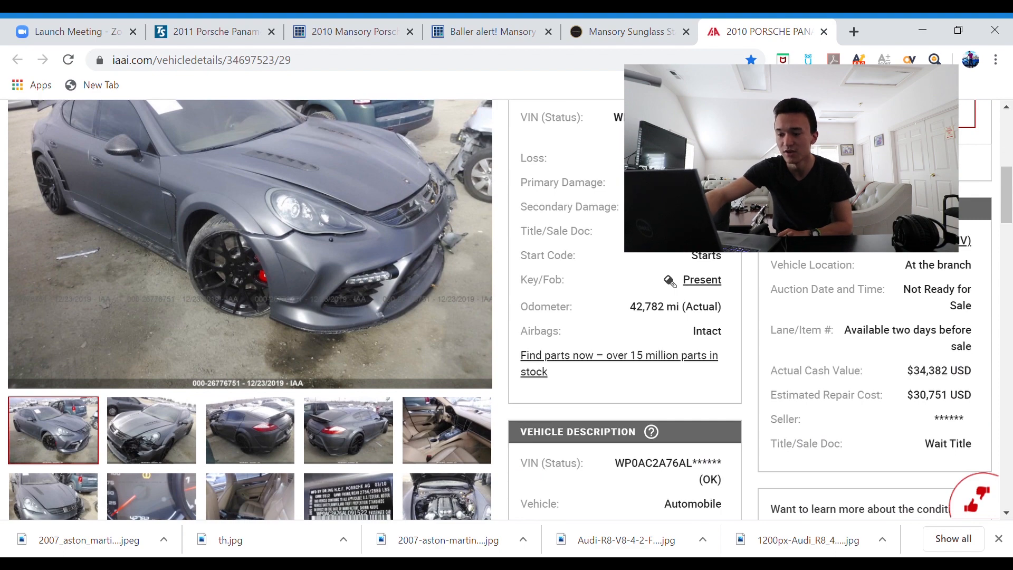
click(151, 429)
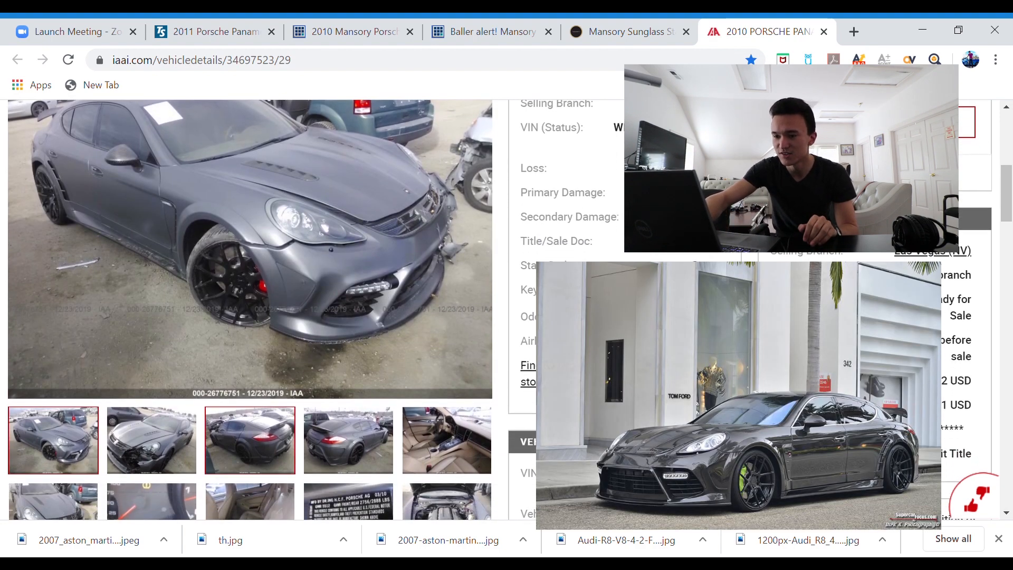
click(249, 441)
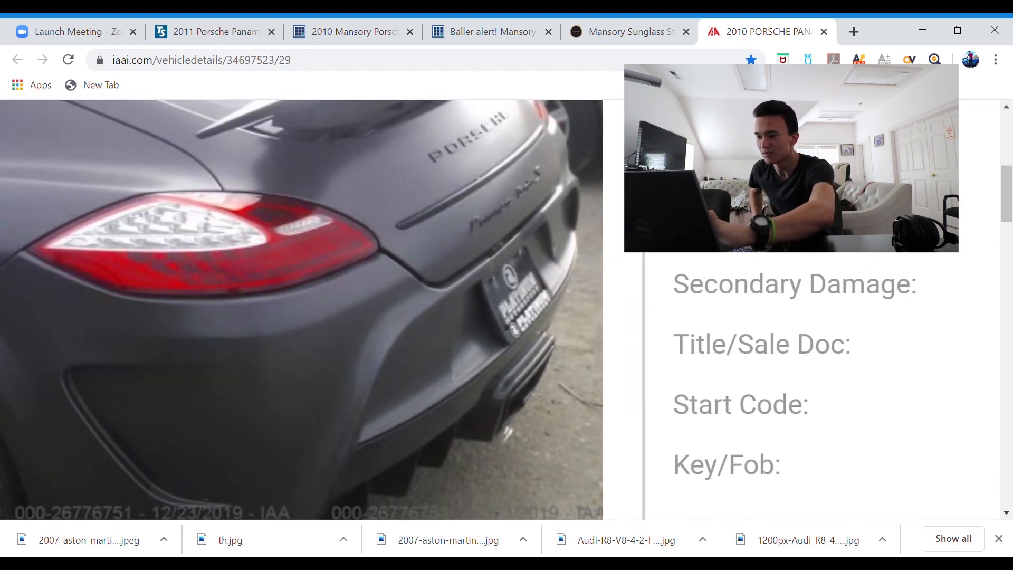
Switch between the front three-quarter and front-end photos, ending on the crushed front end.
scroll(down, 3)
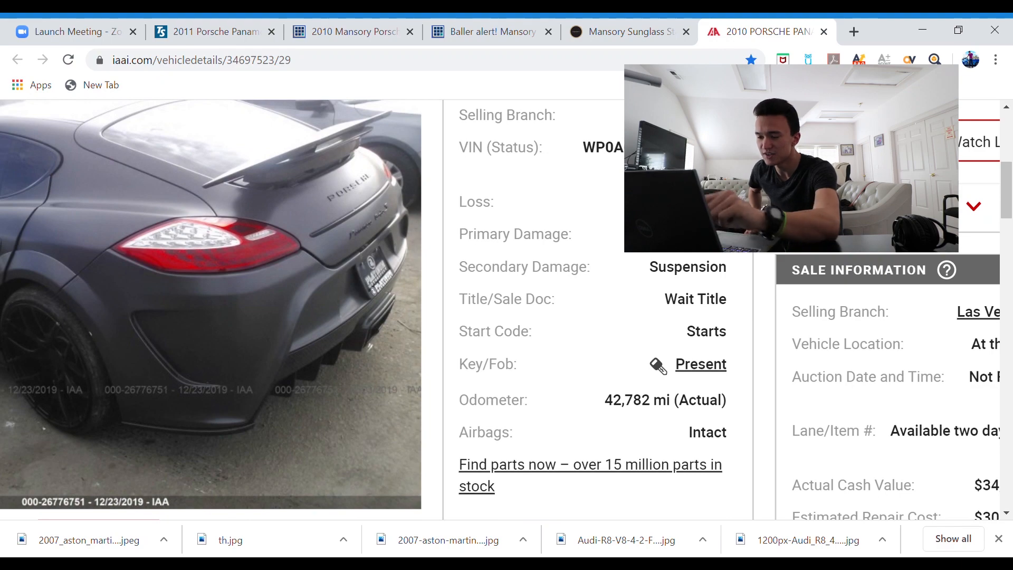
scroll(down, 3)
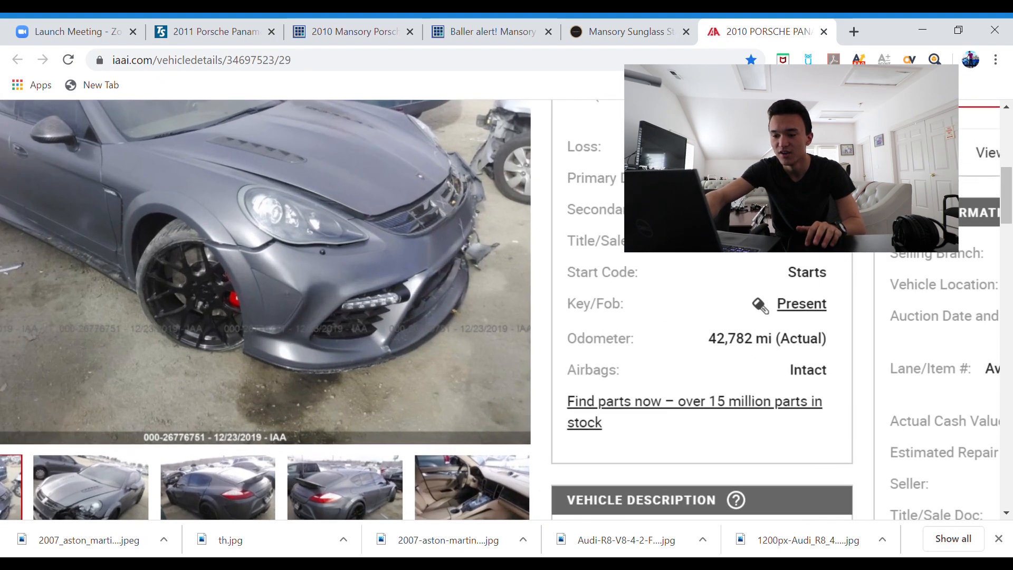
scroll(down, 3)
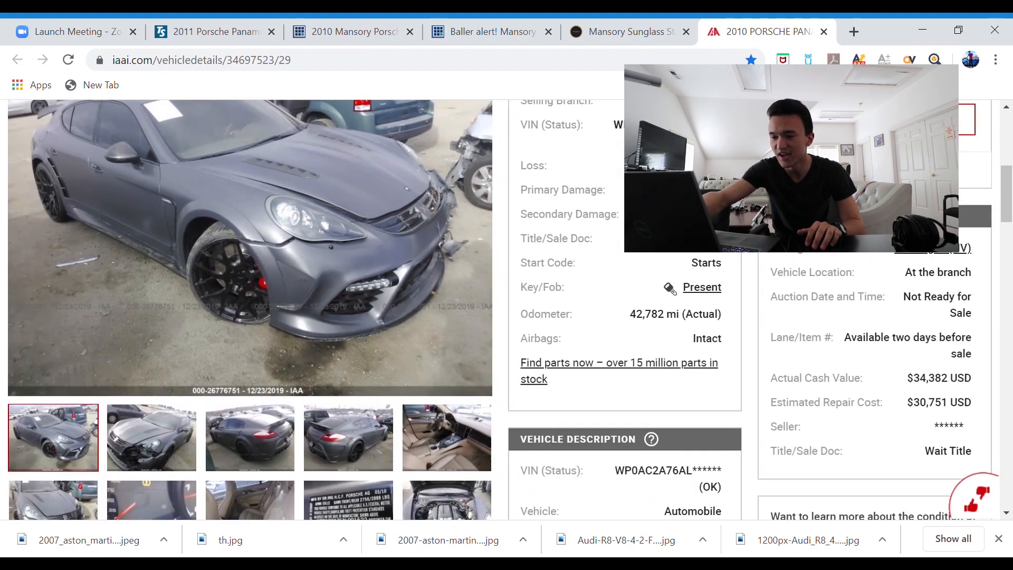
click(150, 437)
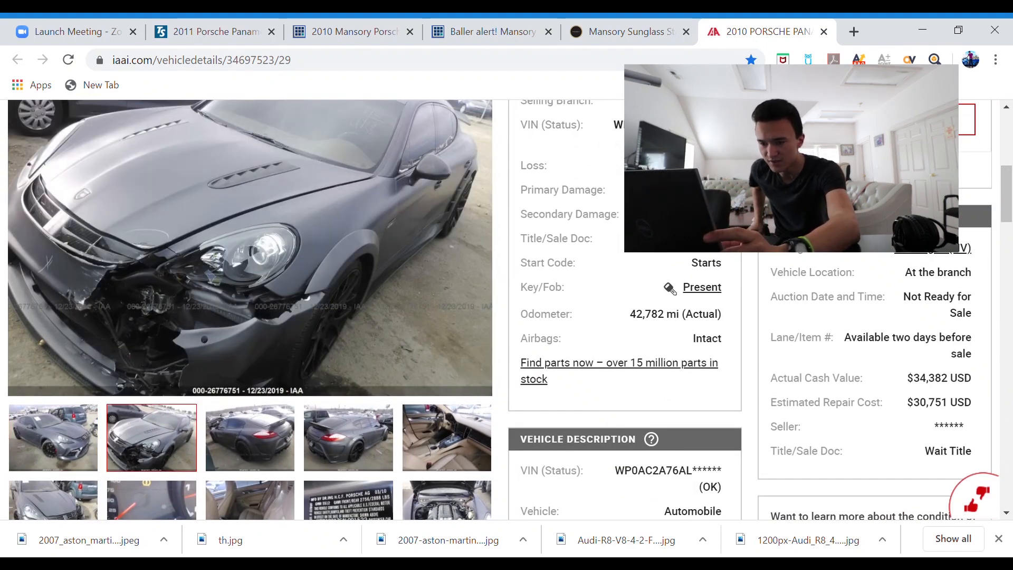
click(53, 501)
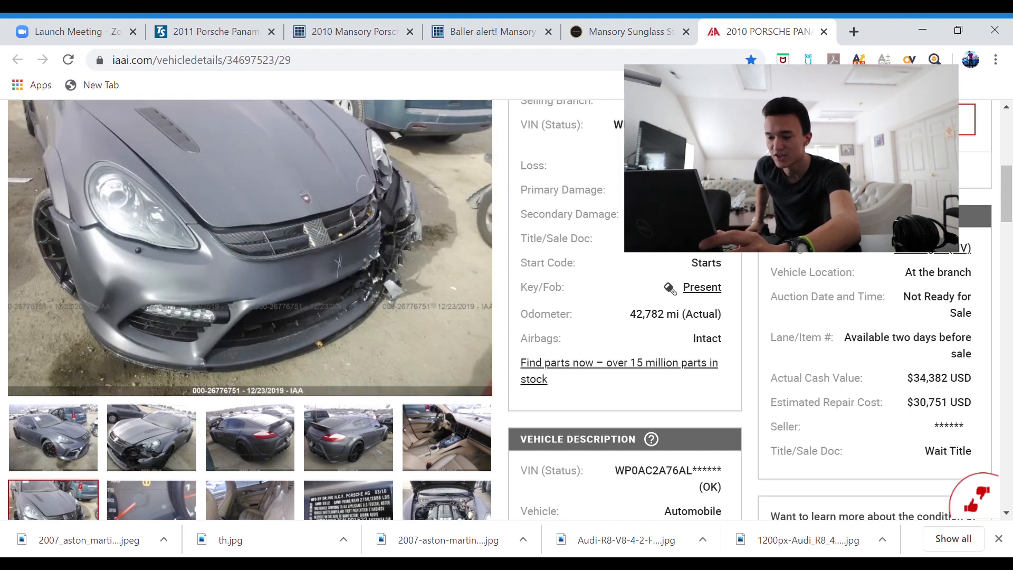
click(53, 437)
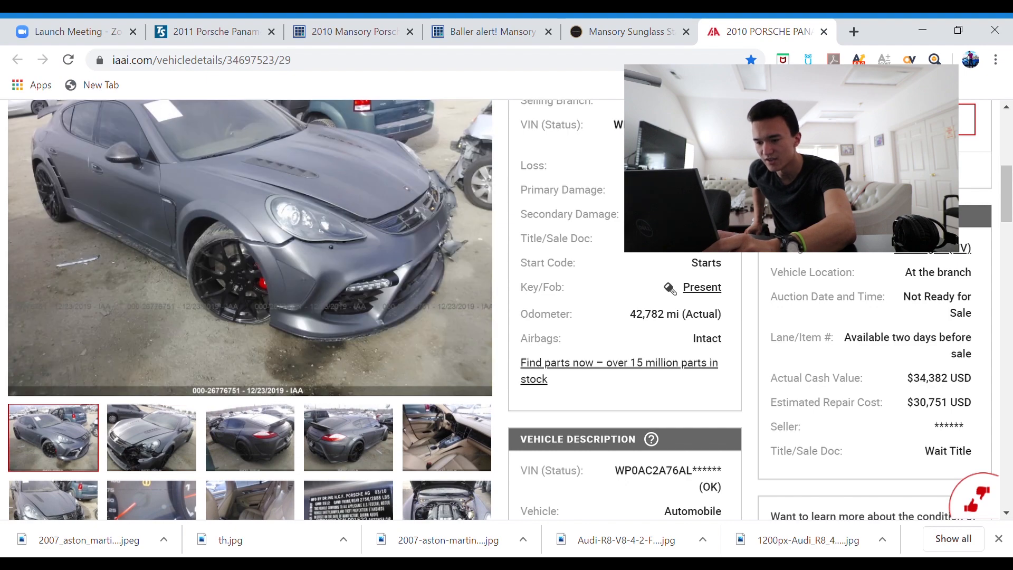
click(150, 437)
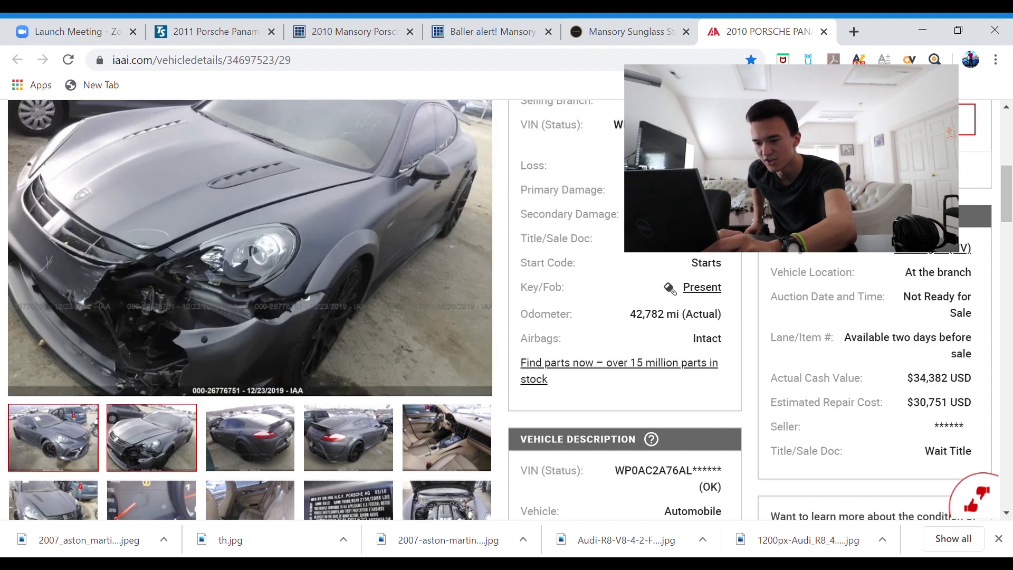
click(151, 437)
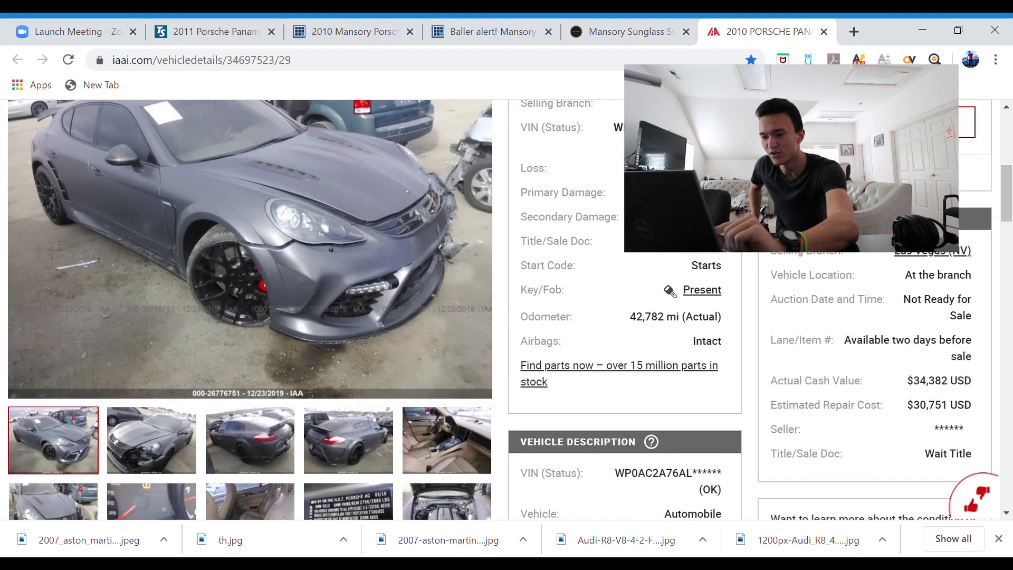
click(151, 439)
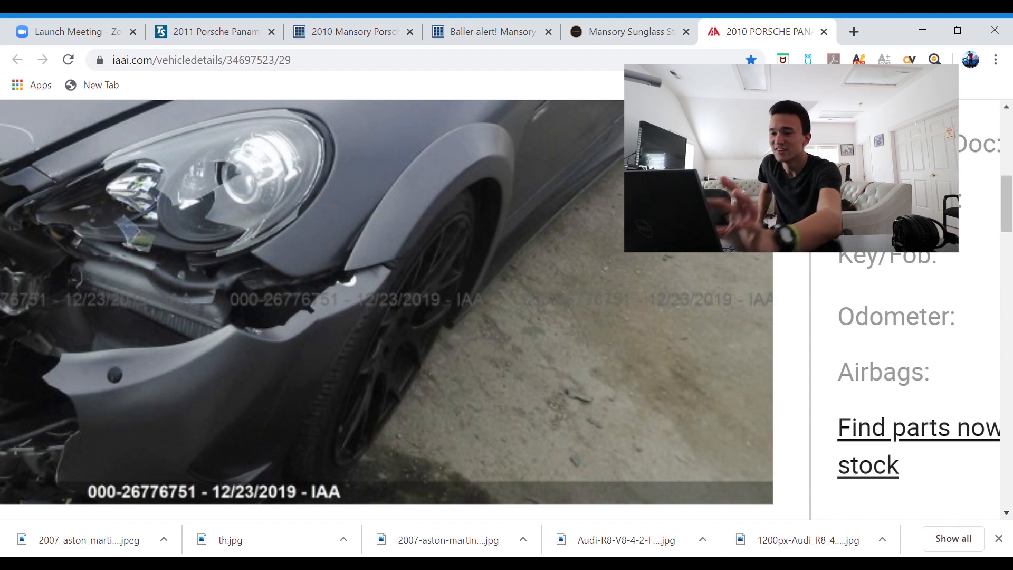
scroll(down, 3)
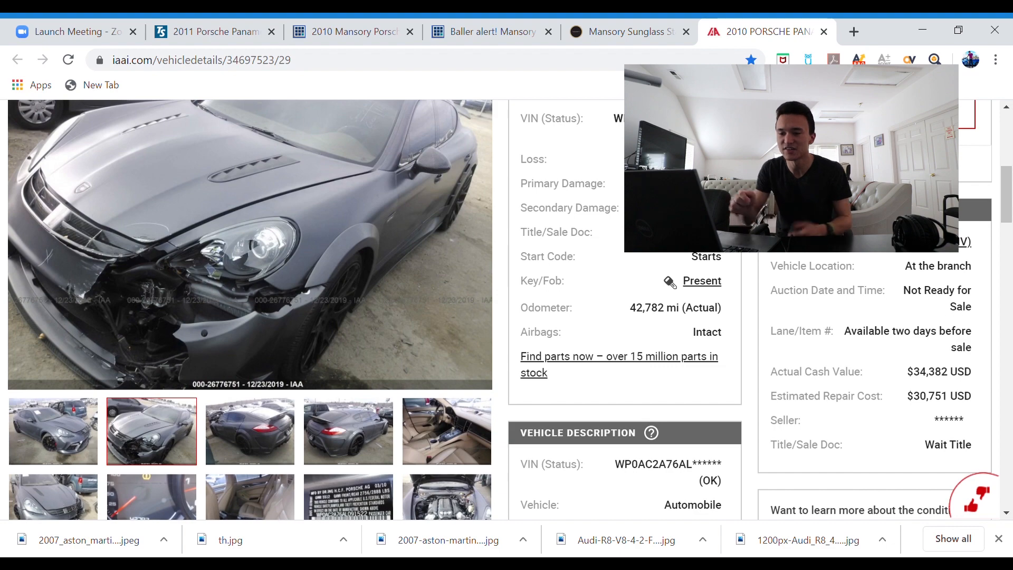
click(53, 432)
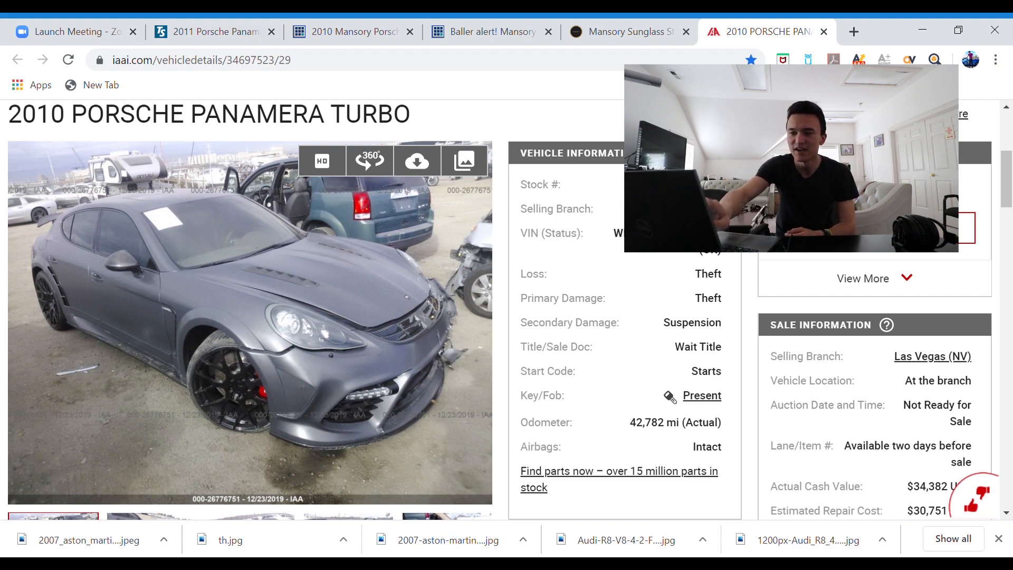
scroll(down, 3)
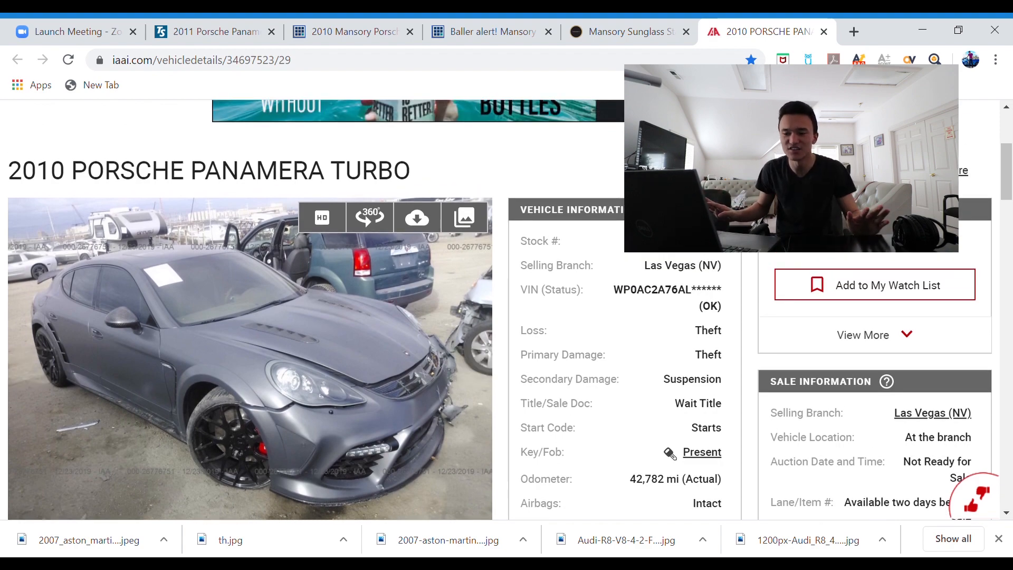
scroll(down, 3)
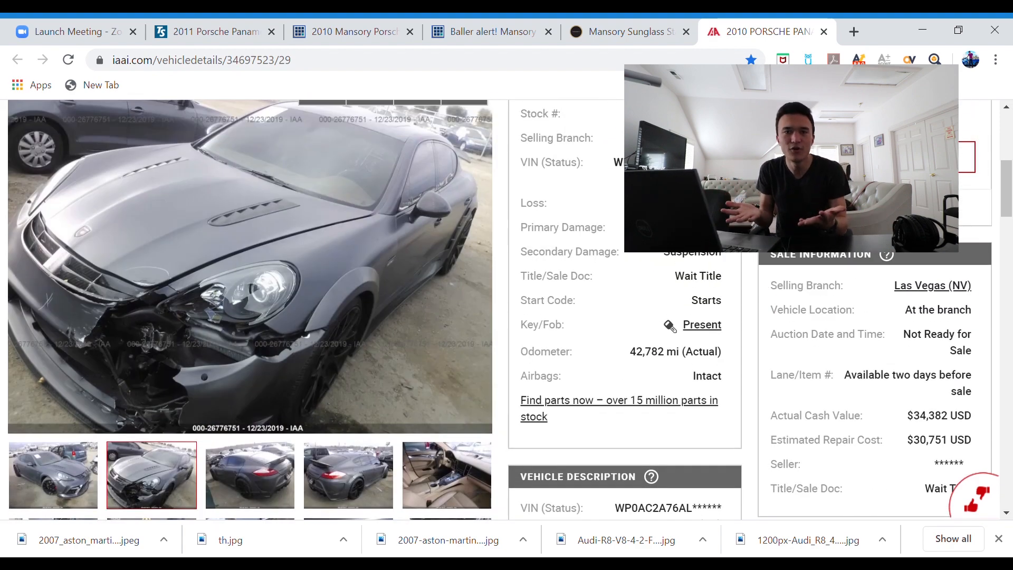
click(53, 475)
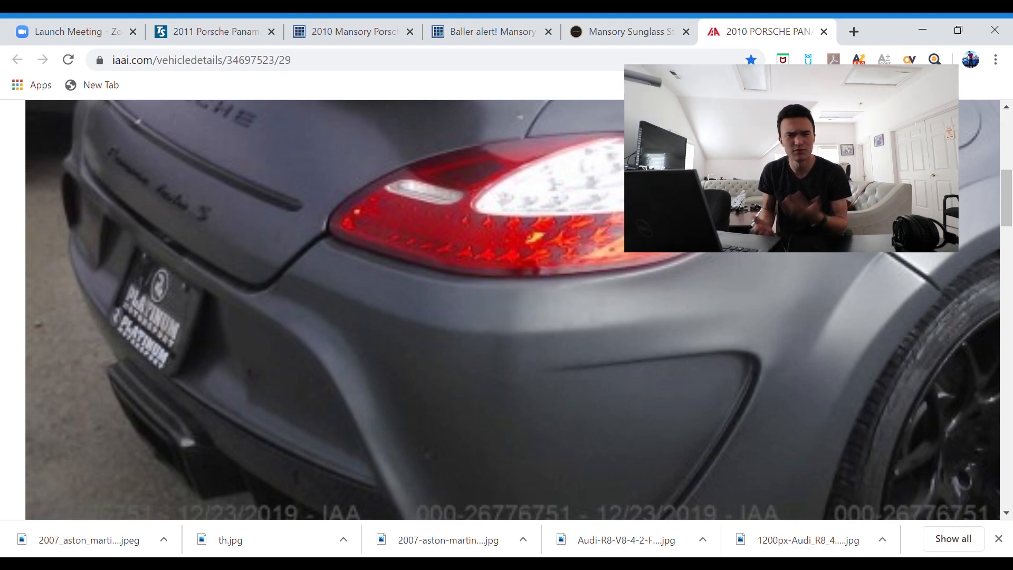
scroll(down, 3)
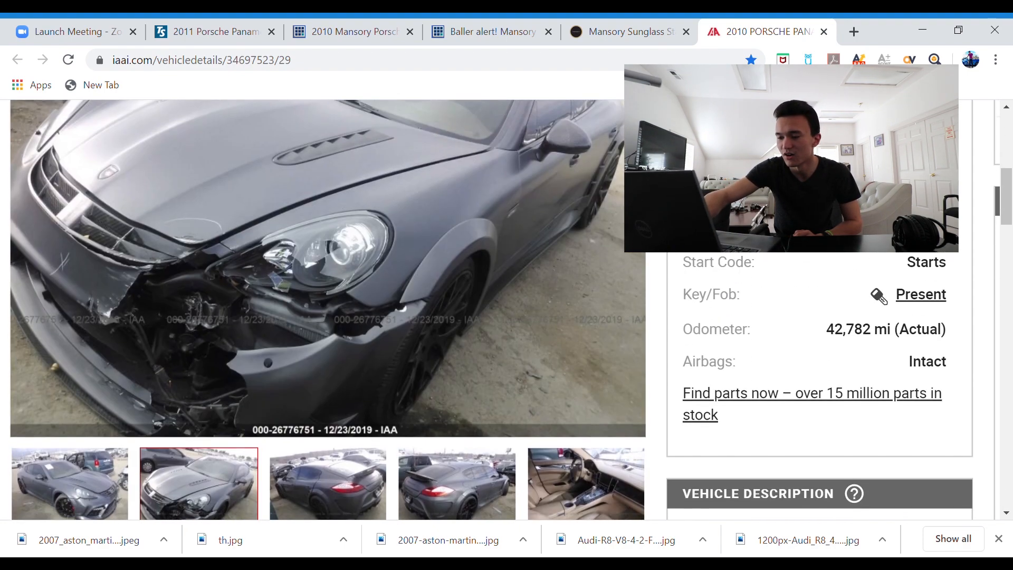
click(328, 405)
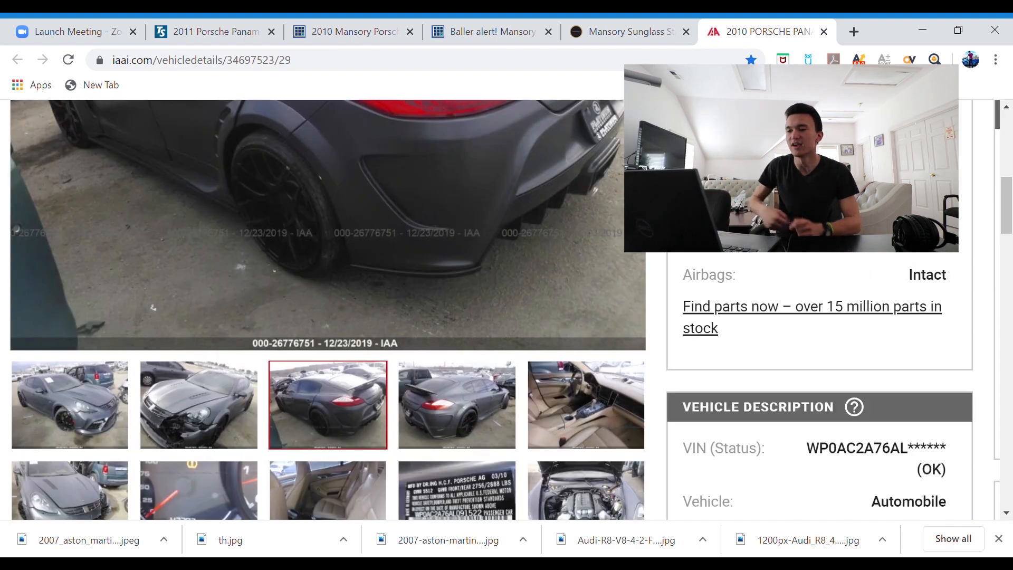
click(70, 405)
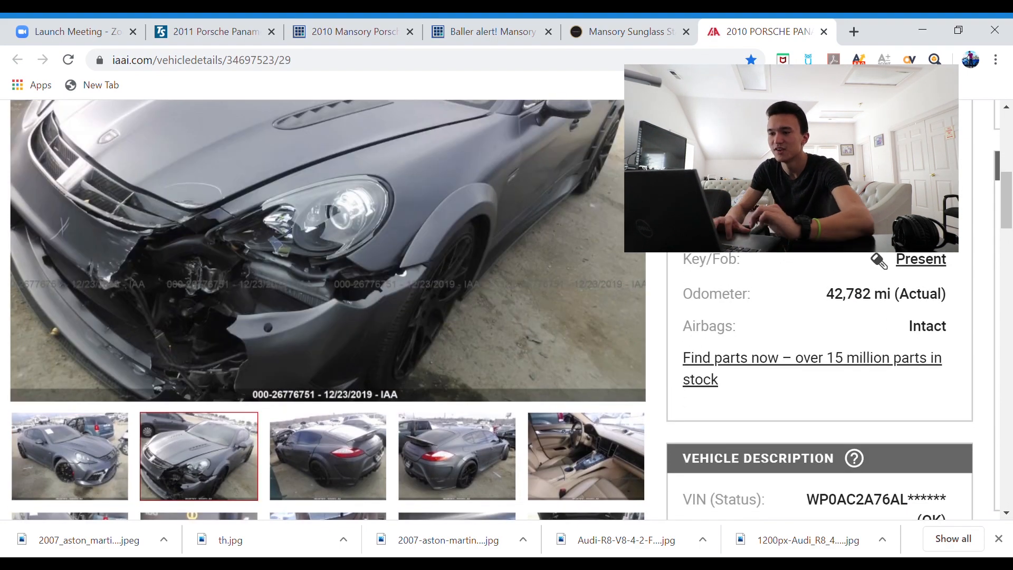
click(215, 31)
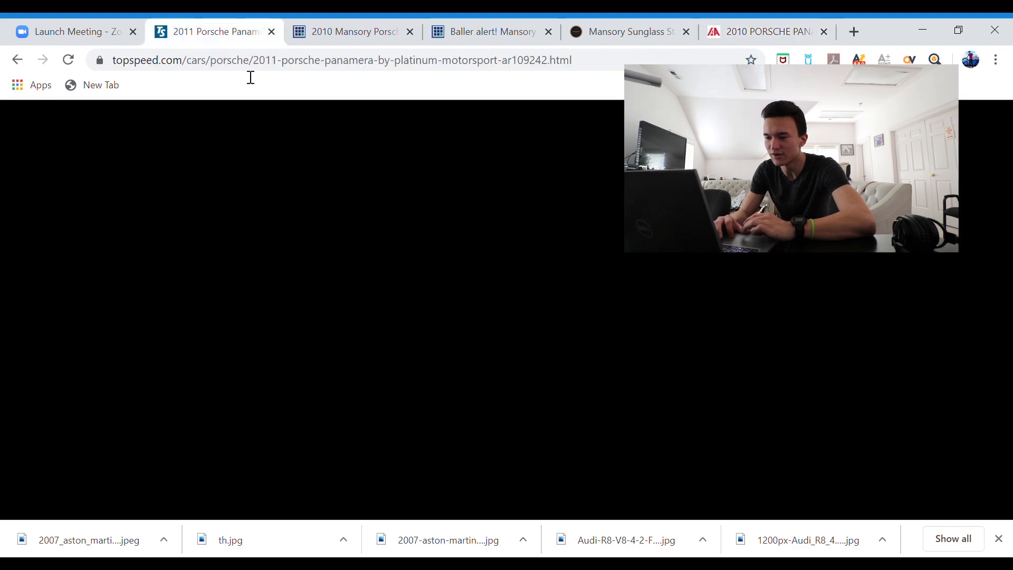
Open the 2010 Mansory Panamera Turbo S blog post and scroll into its photos.
click(352, 31)
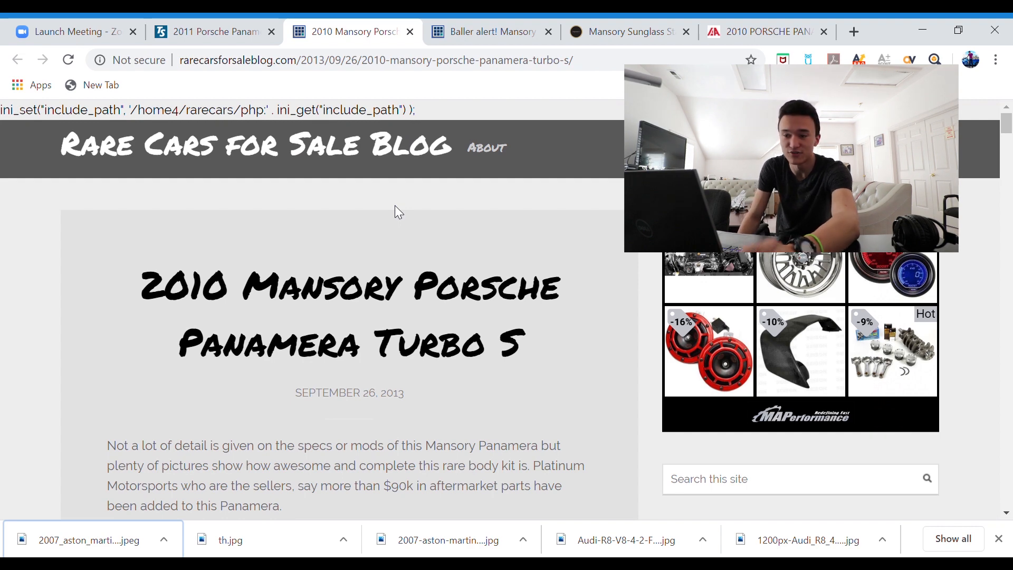
scroll(down, 3)
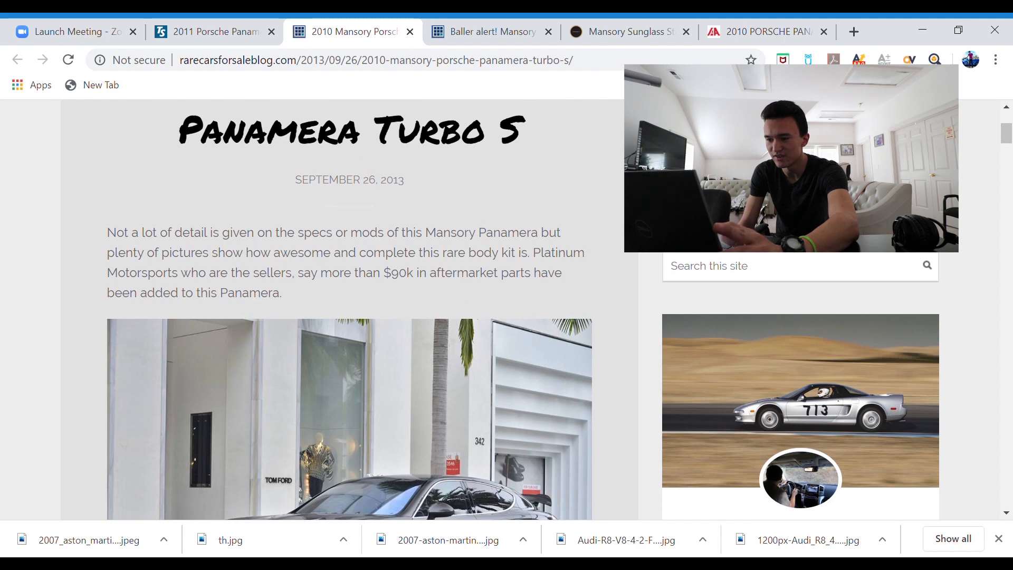
scroll(down, 3)
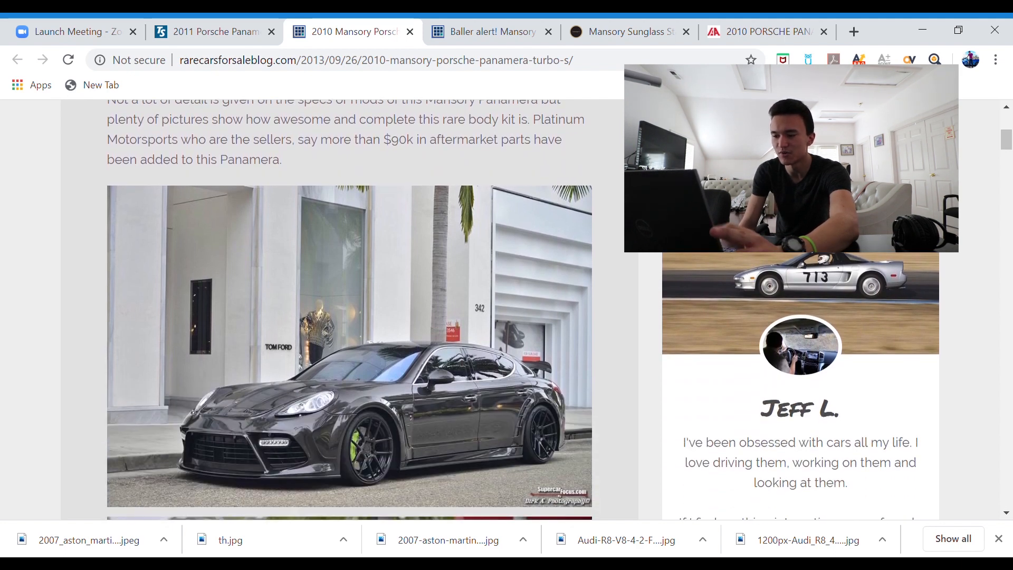
scroll(down, 3)
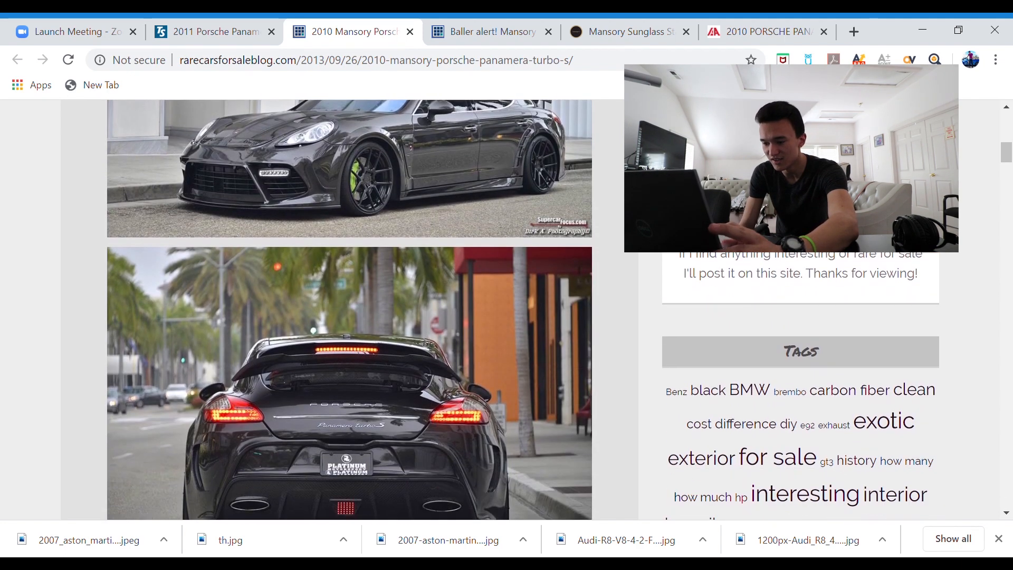
scroll(down, 3)
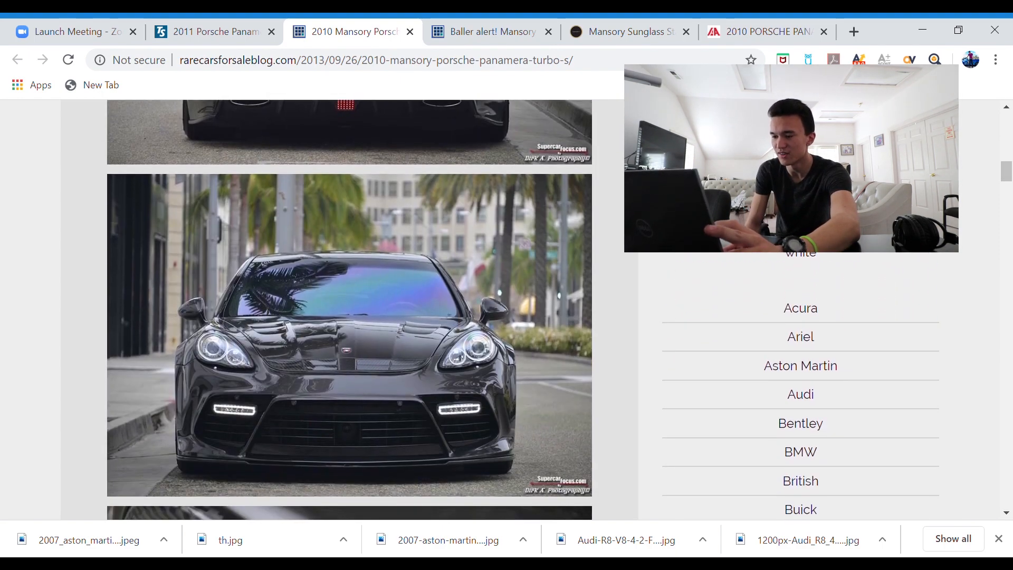
Toggle between the damaged car's IAA listing and the blog's front-view photo.
click(766, 31)
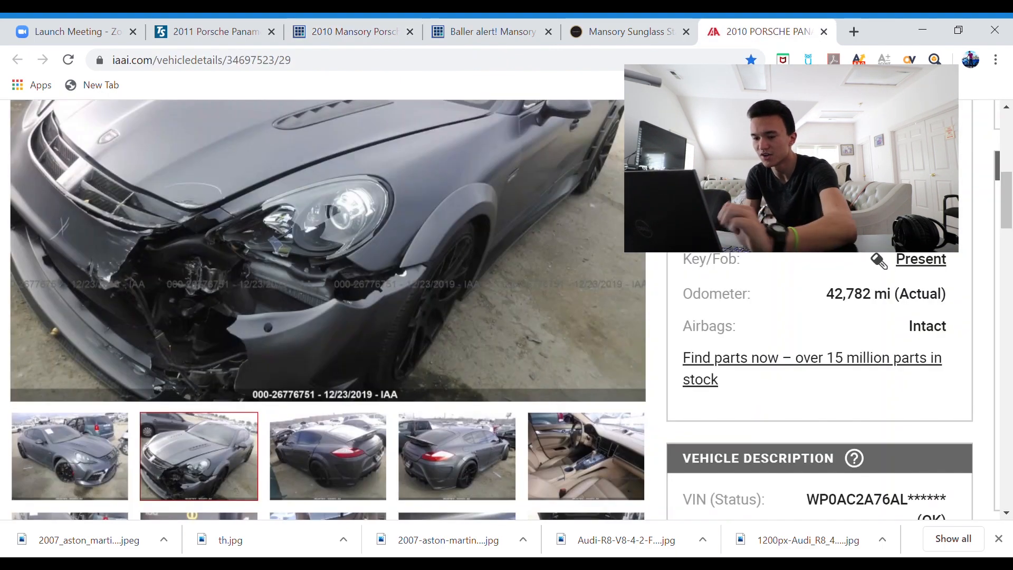
click(349, 31)
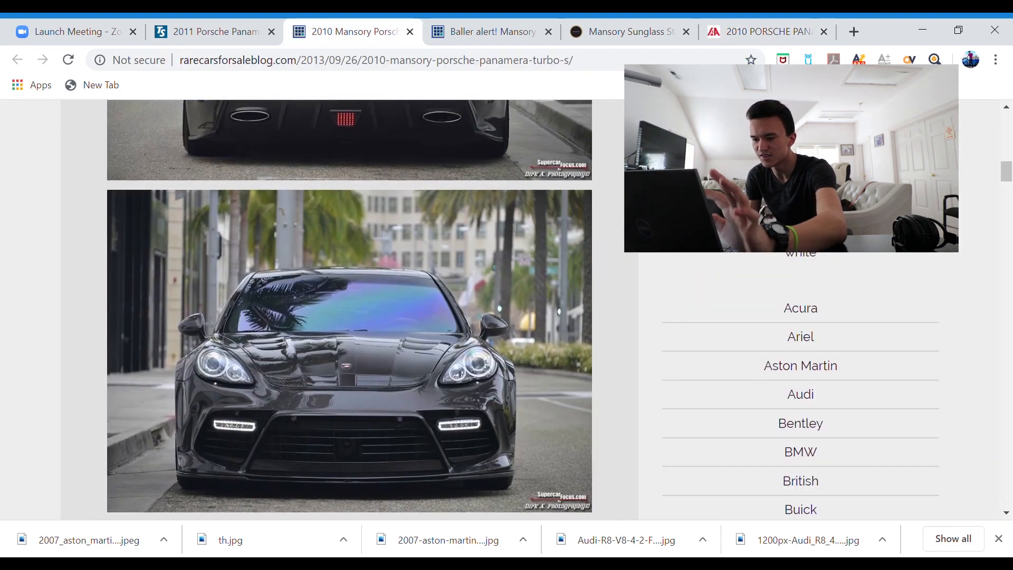
click(766, 32)
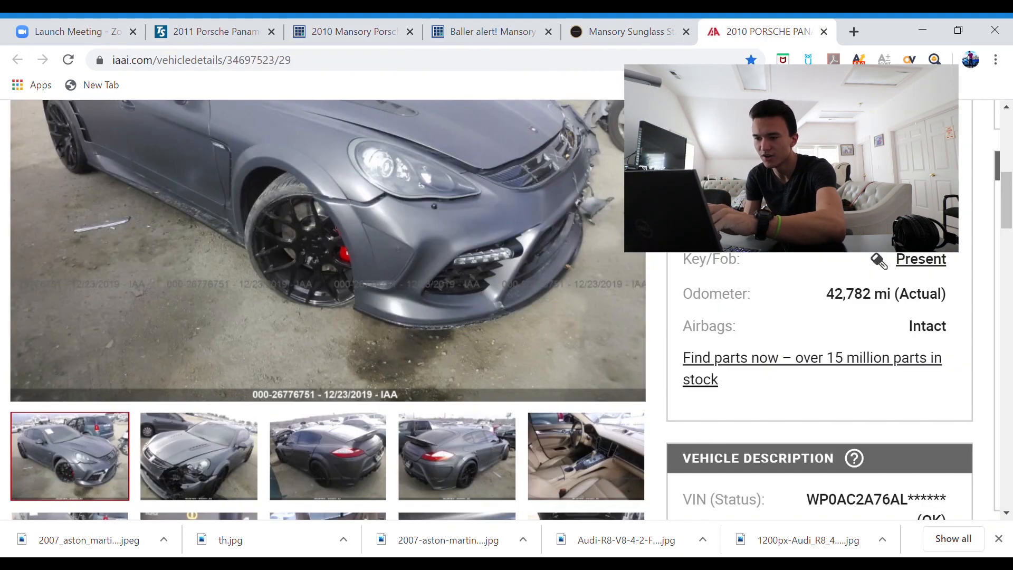
click(349, 31)
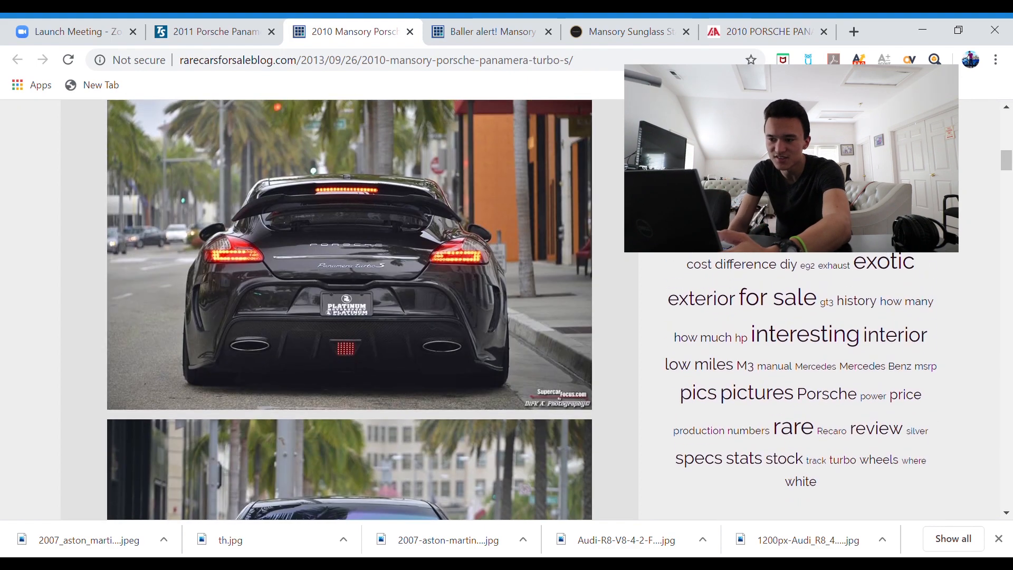
Scroll through the rest of the black Panamera's blog photos, then return to the IAA listing.
scroll(down, 3)
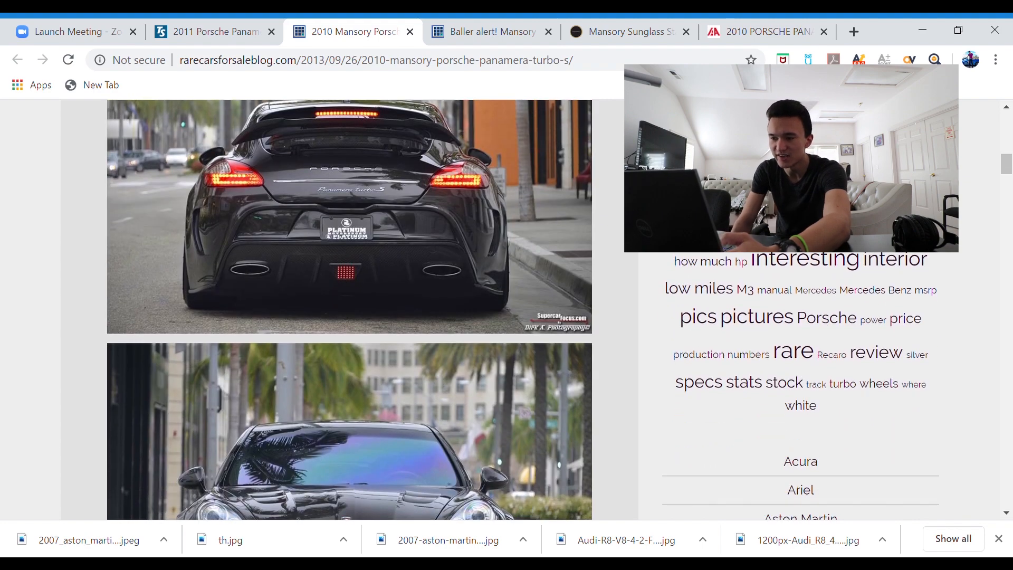
scroll(down, 3)
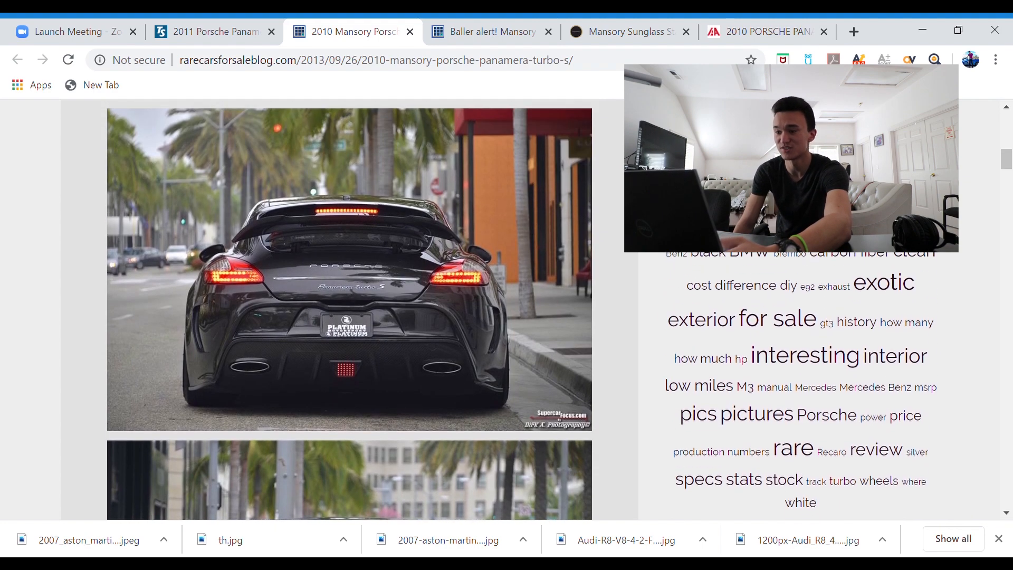
scroll(down, 3)
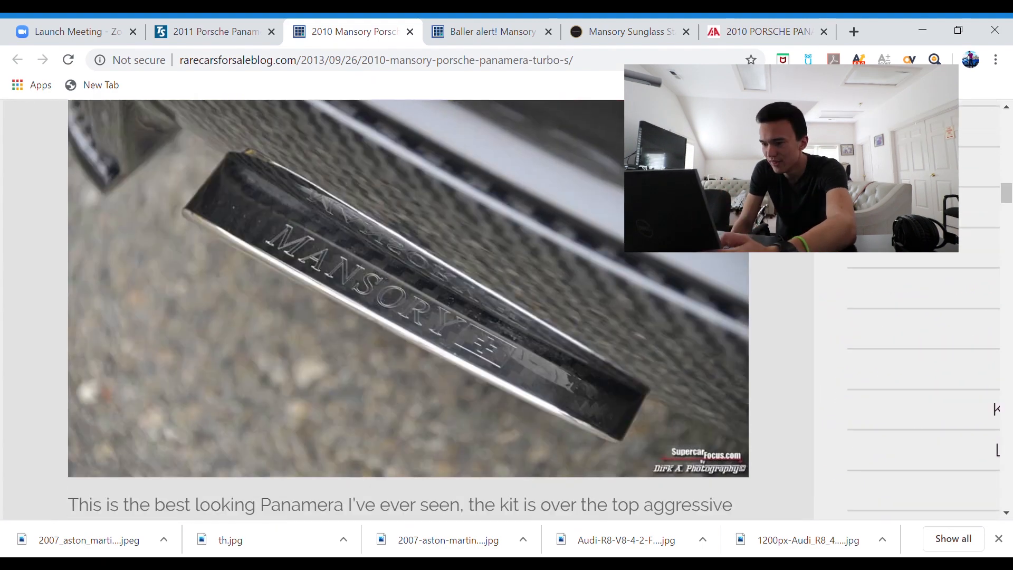
scroll(down, 3)
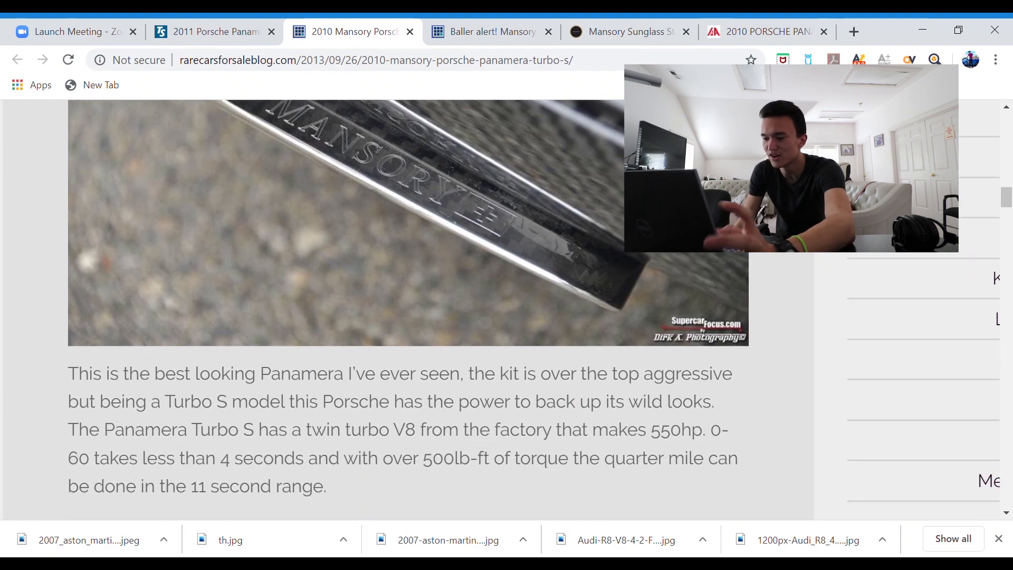
scroll(down, 3)
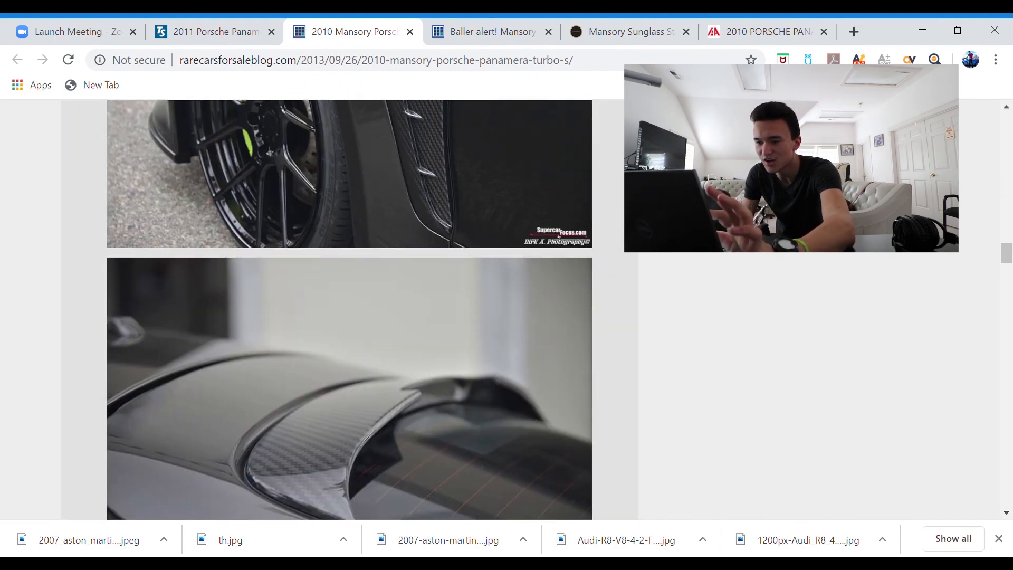
scroll(down, 3)
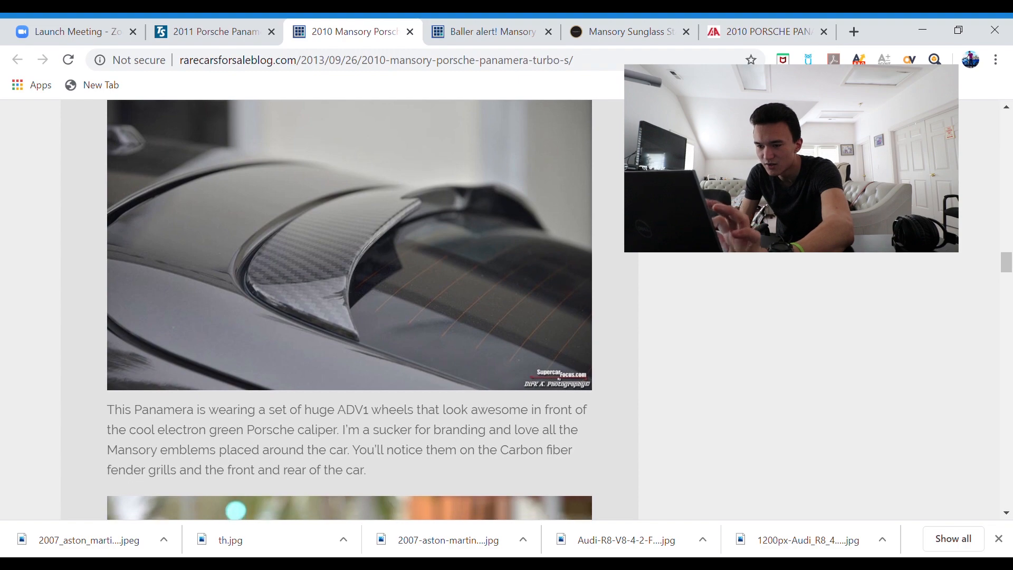
scroll(down, 3)
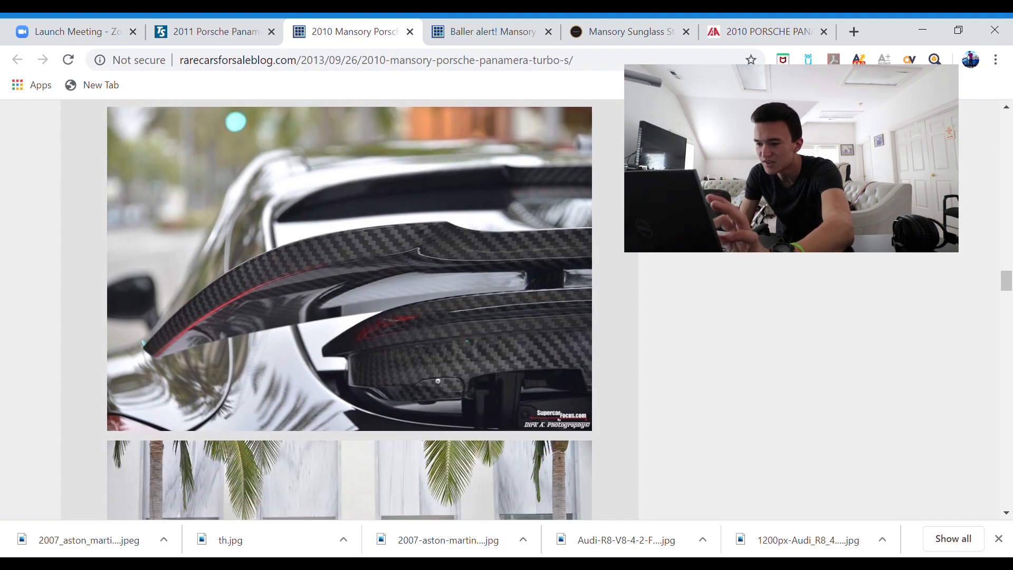
scroll(down, 3)
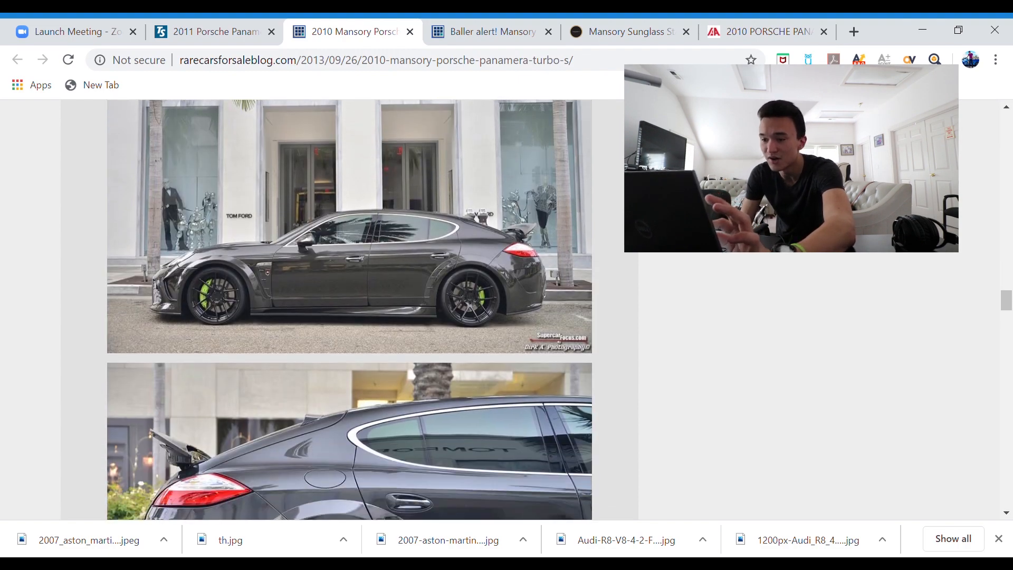
scroll(down, 3)
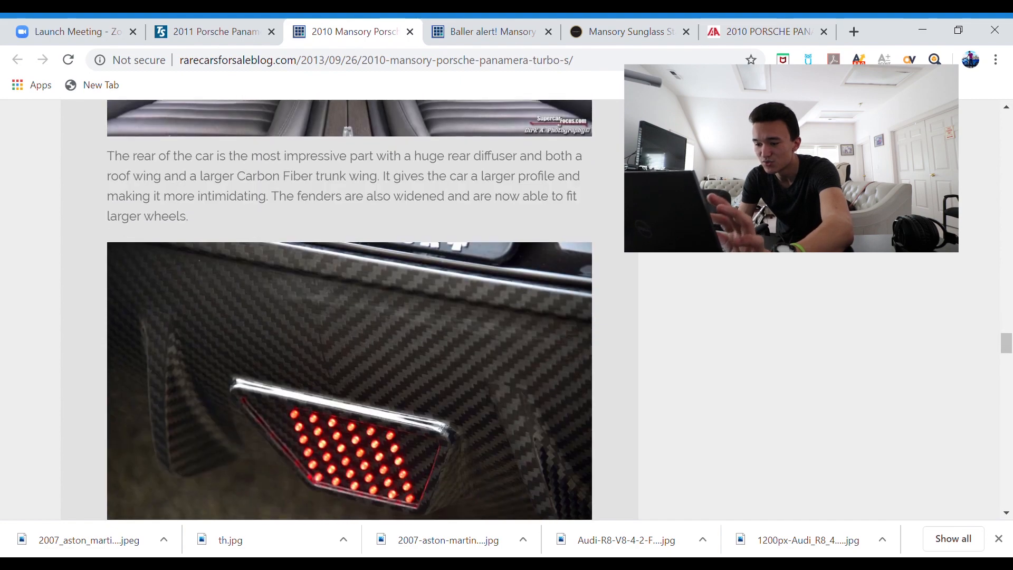
scroll(down, 3)
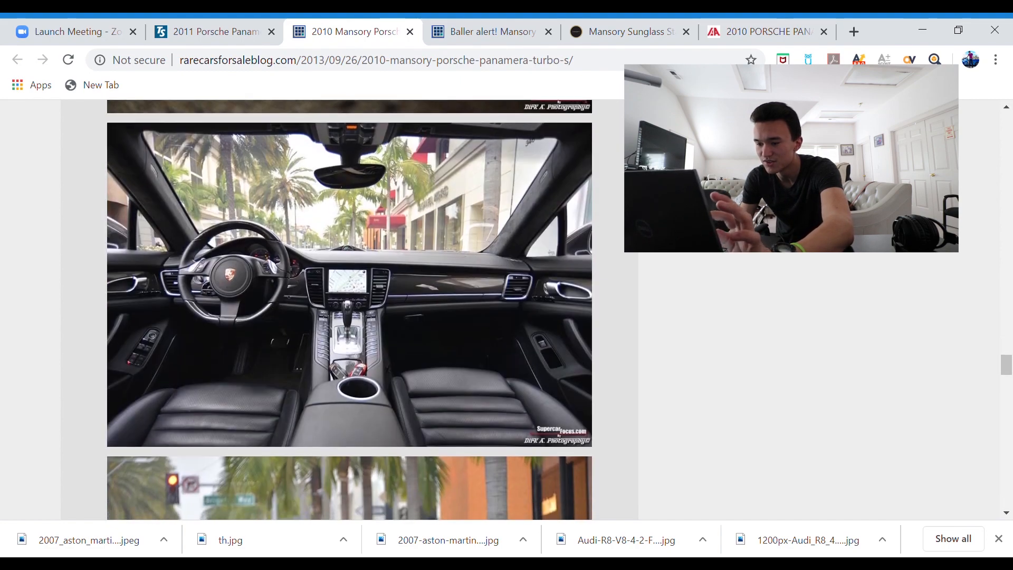
scroll(down, 3)
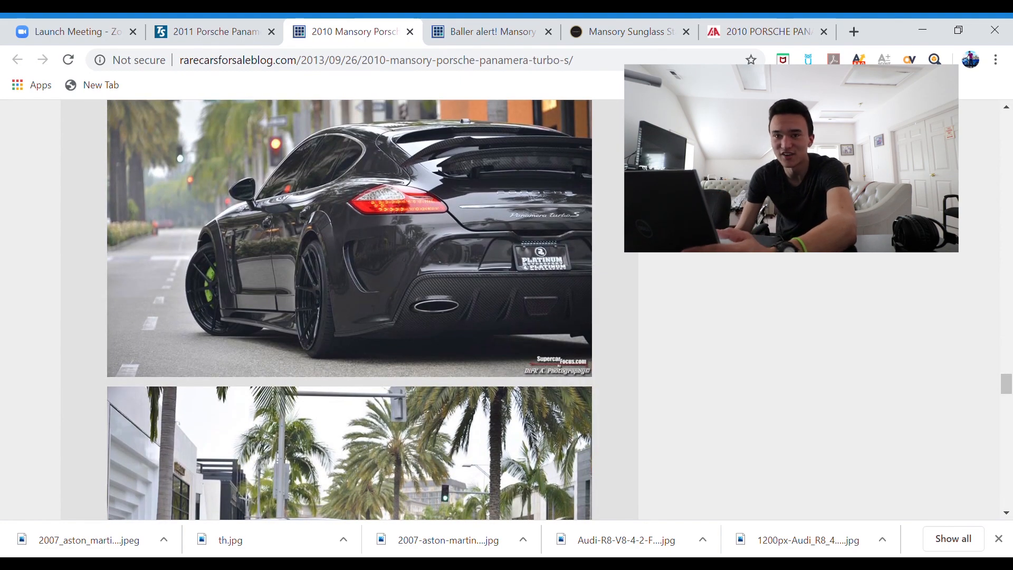
scroll(down, 3)
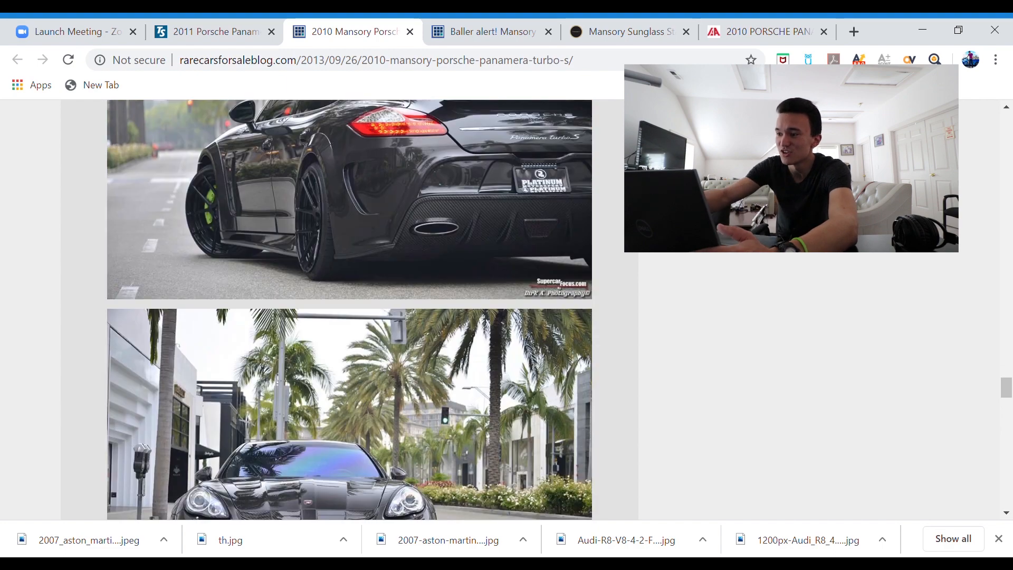
click(766, 31)
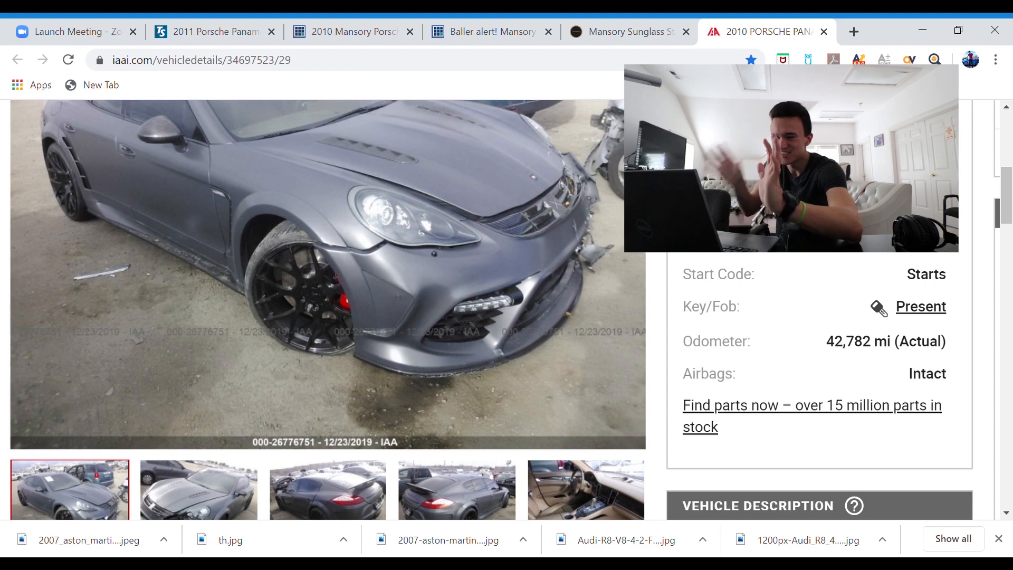
View the grey Panamera's crushed front-end photo, then open the 'Baller alert! Mansory' blog post.
click(198, 489)
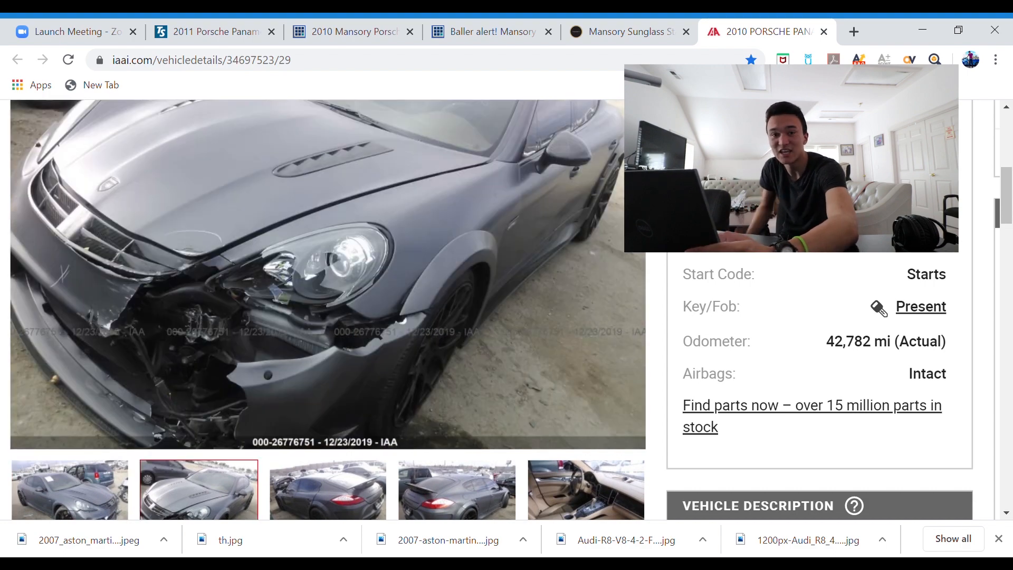
scroll(down, 3)
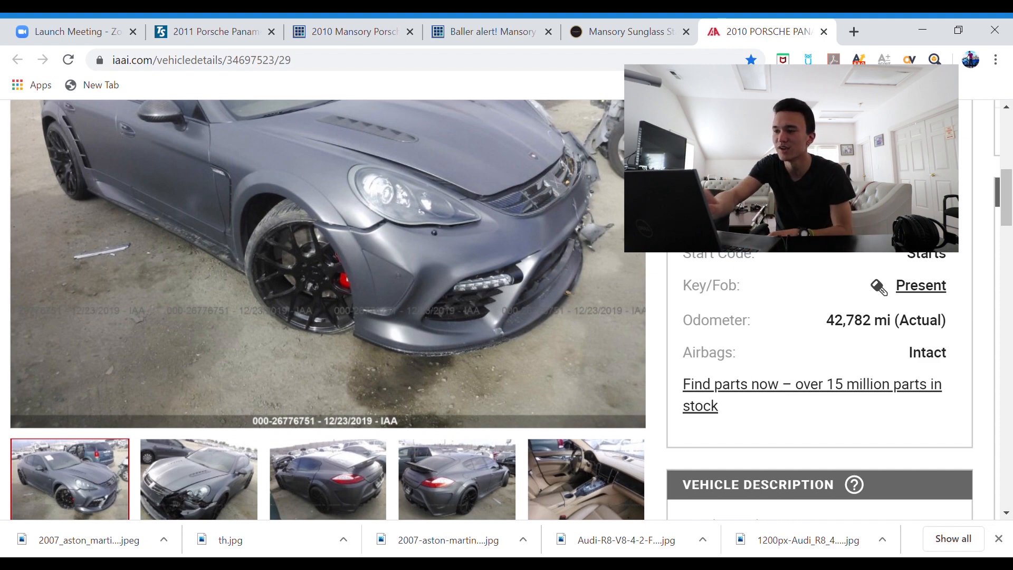
click(491, 31)
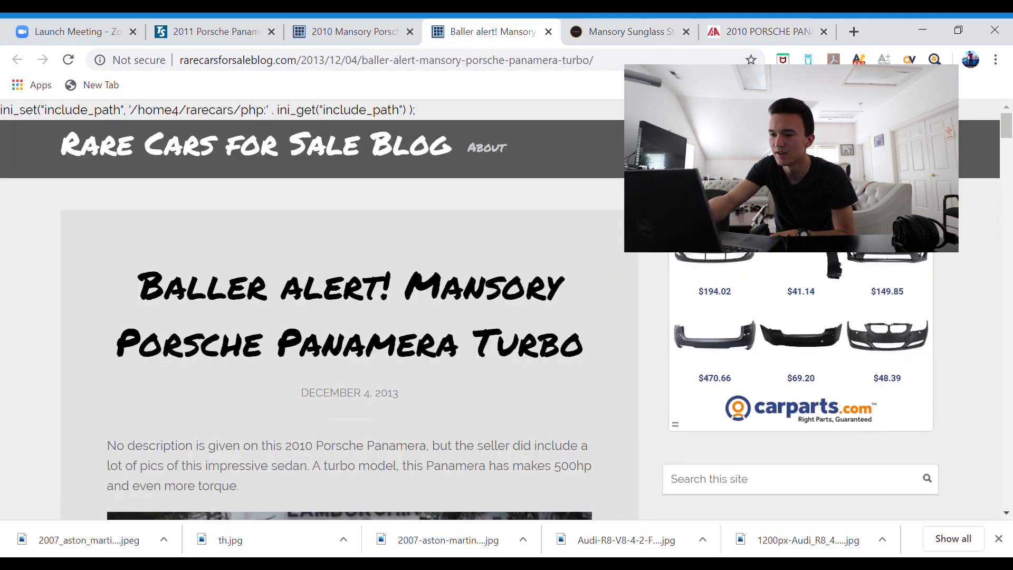
View the Turbo S post's front, steering wheel, interior and rear-wing photos, then return to IAA.
click(349, 31)
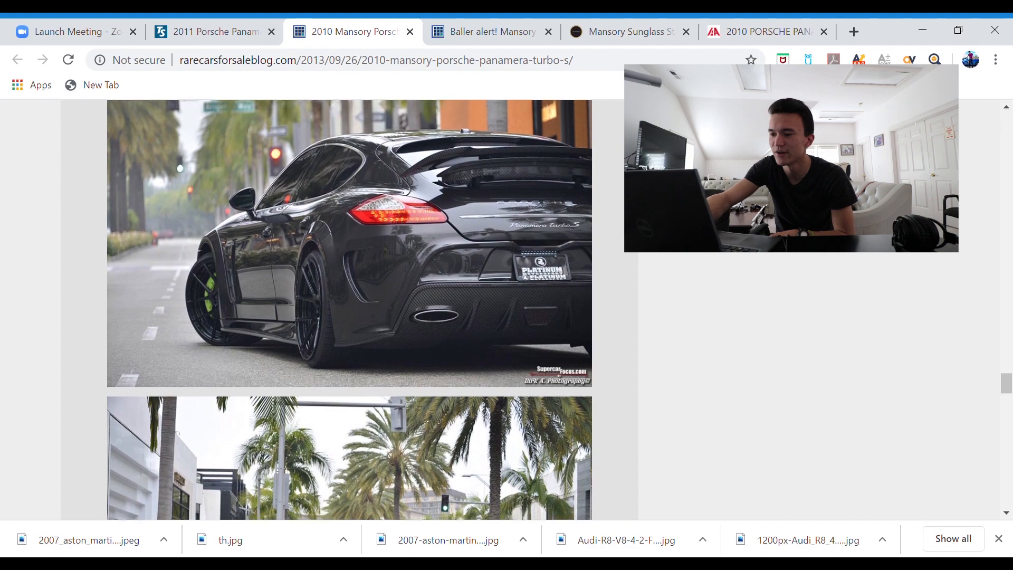
click(625, 31)
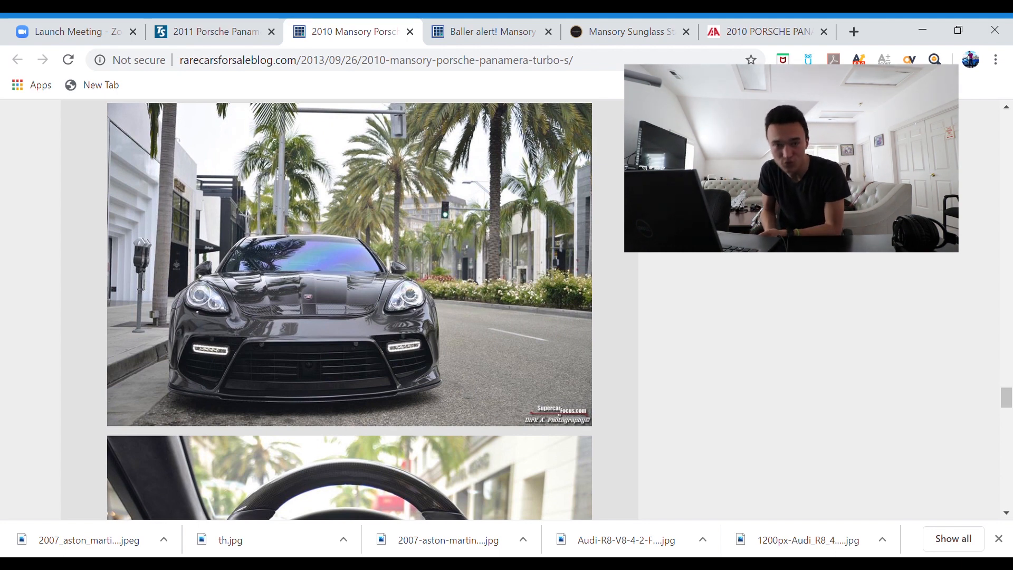
scroll(down, 3)
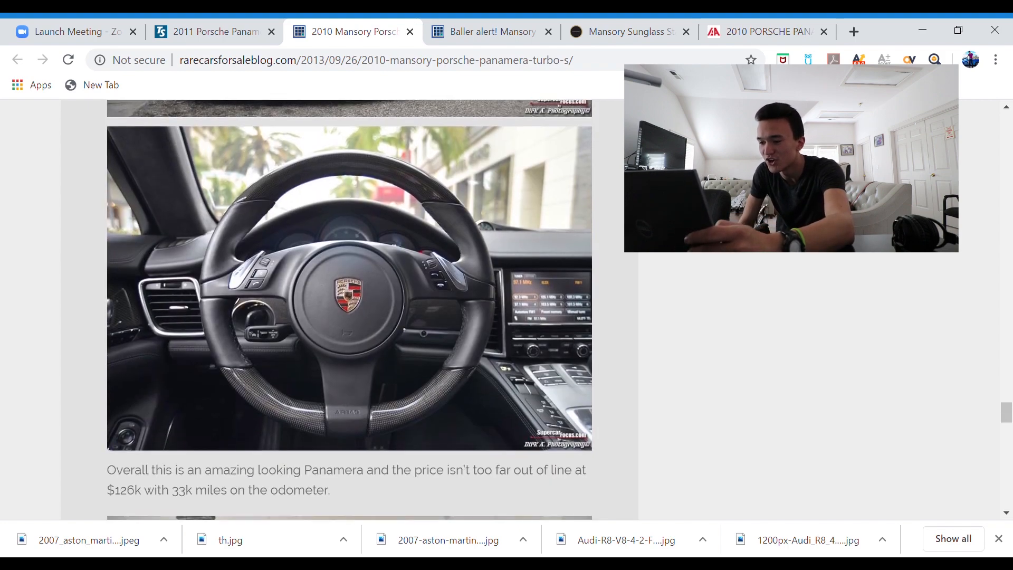
scroll(down, 3)
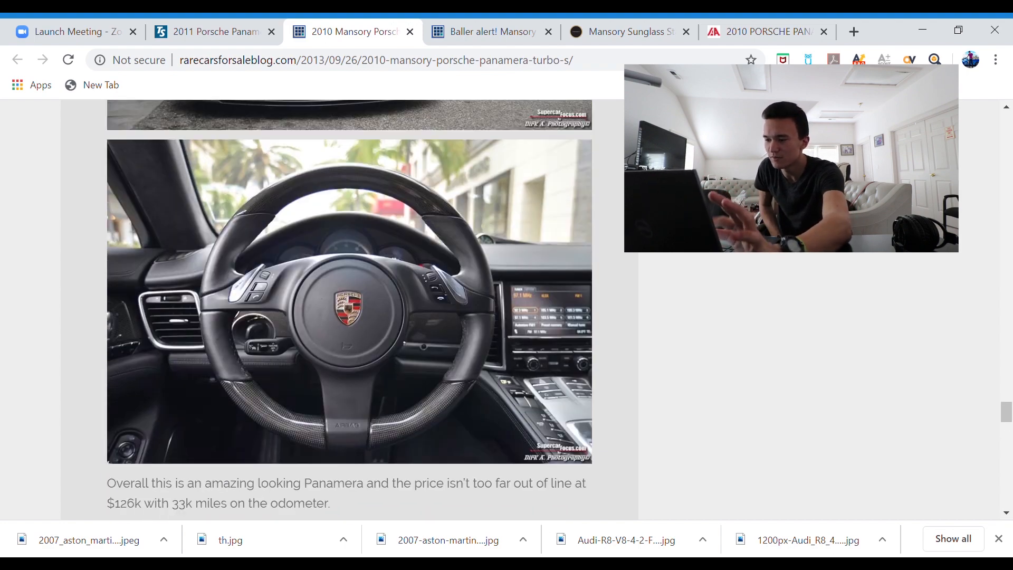
scroll(down, 3)
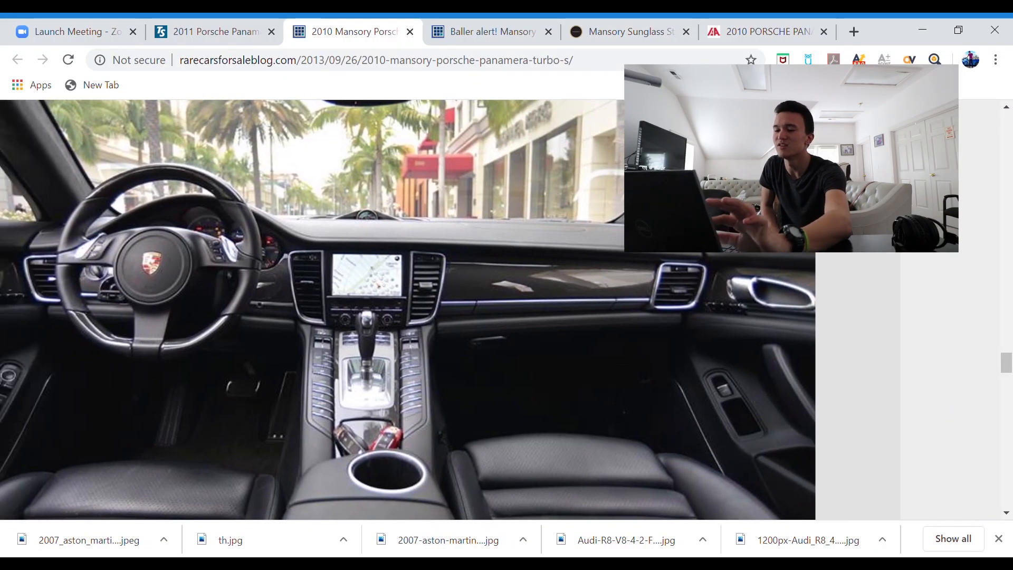
scroll(down, 3)
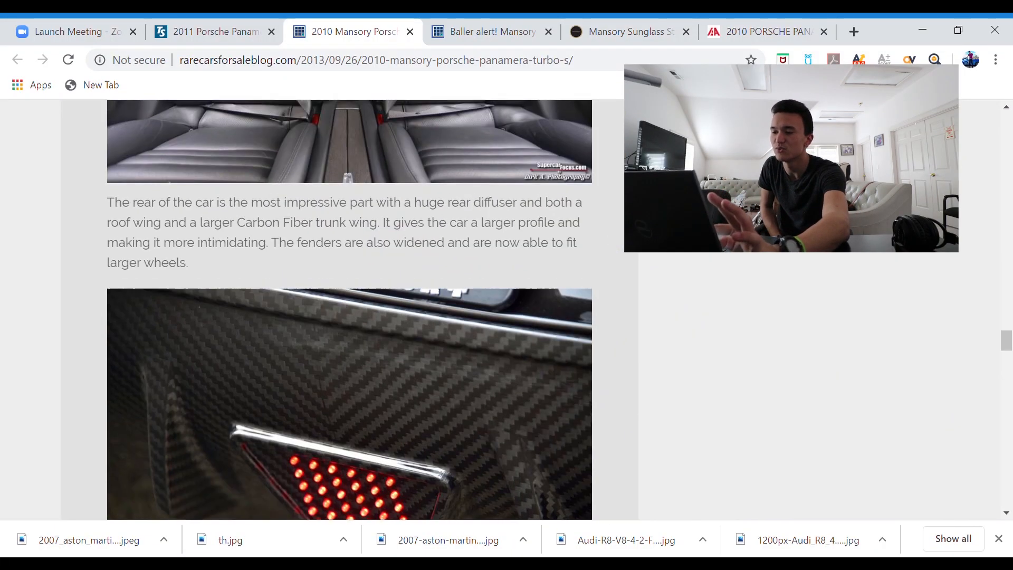
click(766, 31)
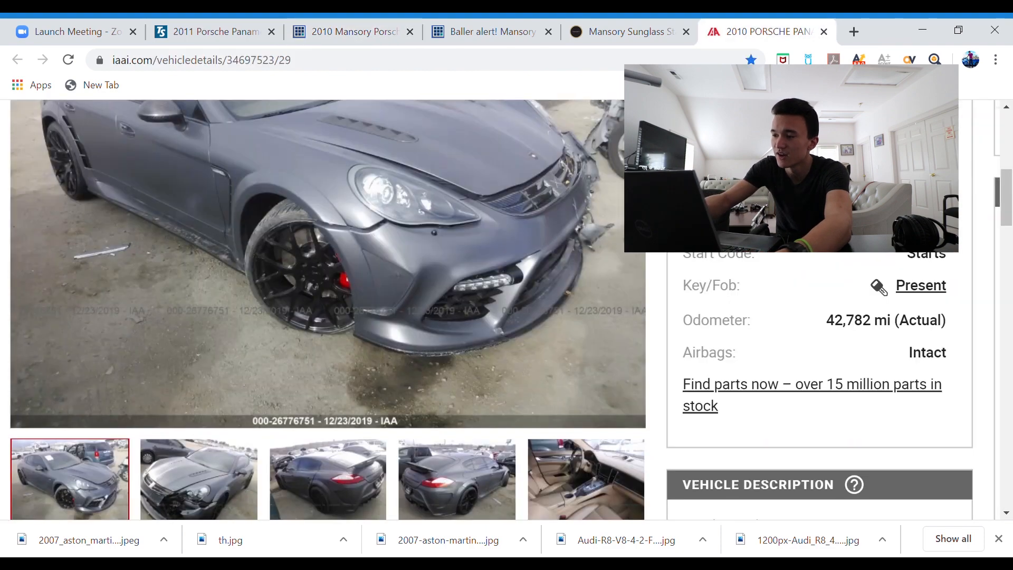
Scroll down the IAA Panamera listing to the tan interior photos and vehicle details.
scroll(down, 3)
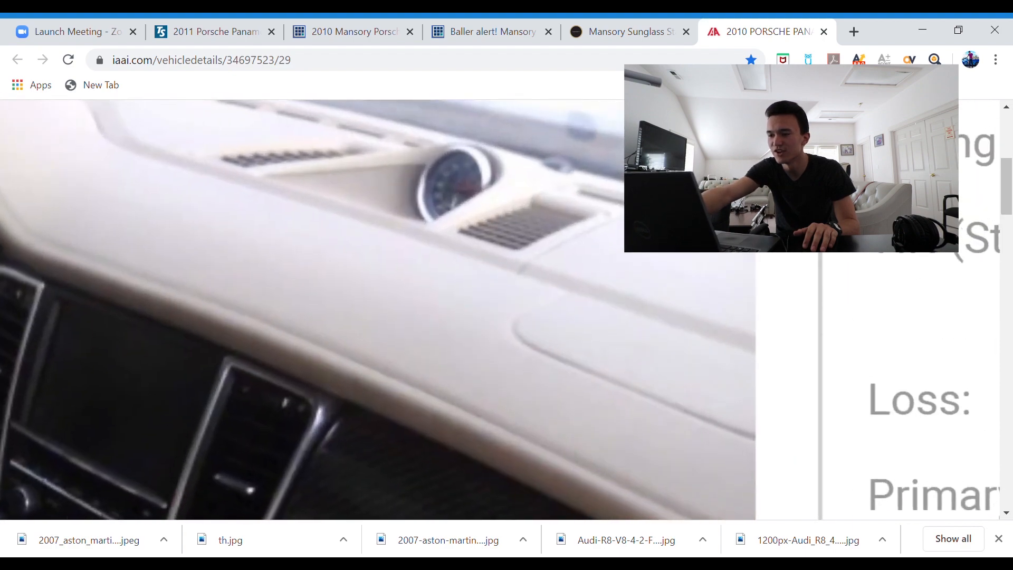
scroll(down, 3)
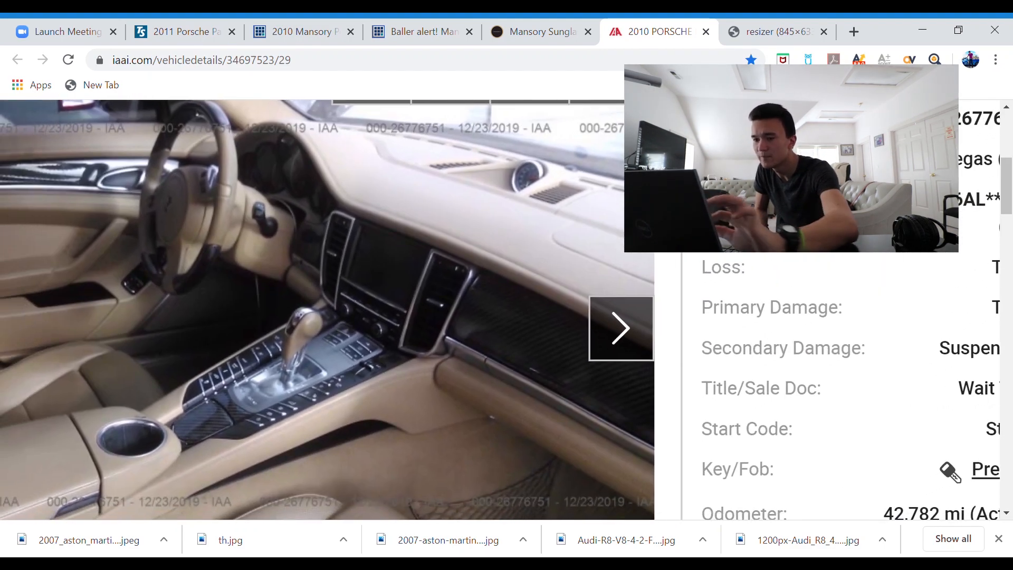
View the rear exterior, front interior and first exterior photos, ending on the tan rear seats.
click(619, 327)
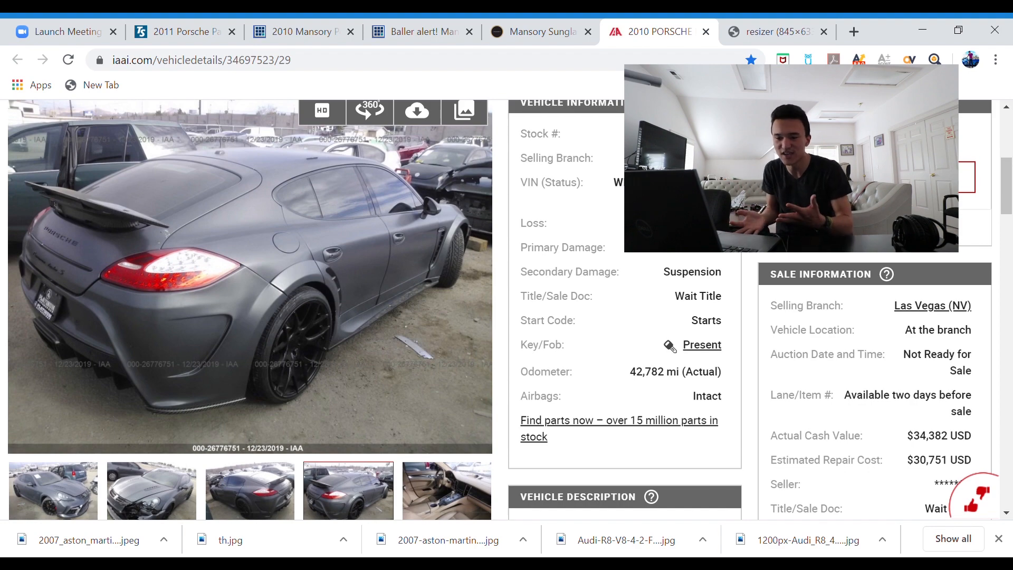
click(447, 491)
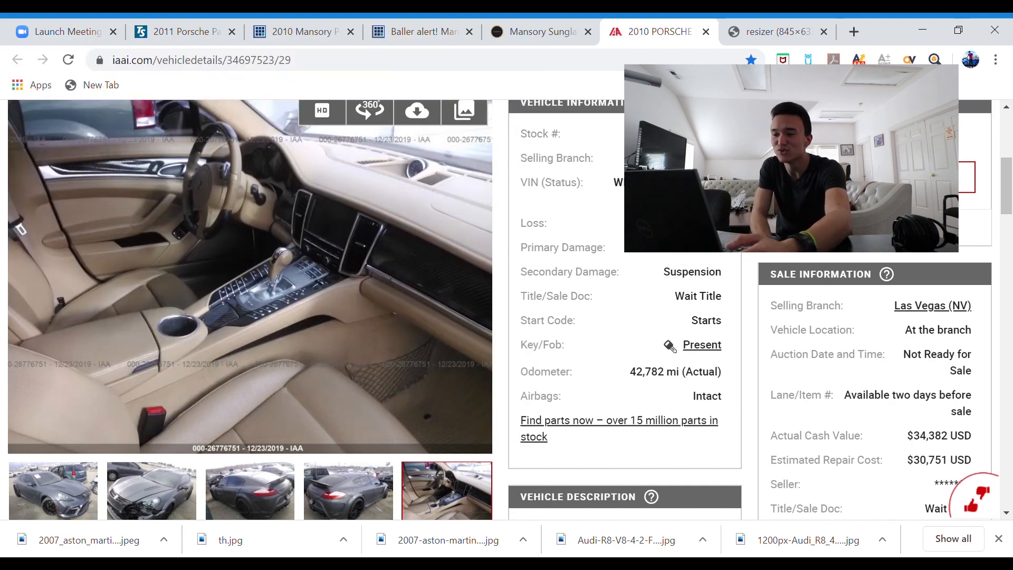
click(53, 490)
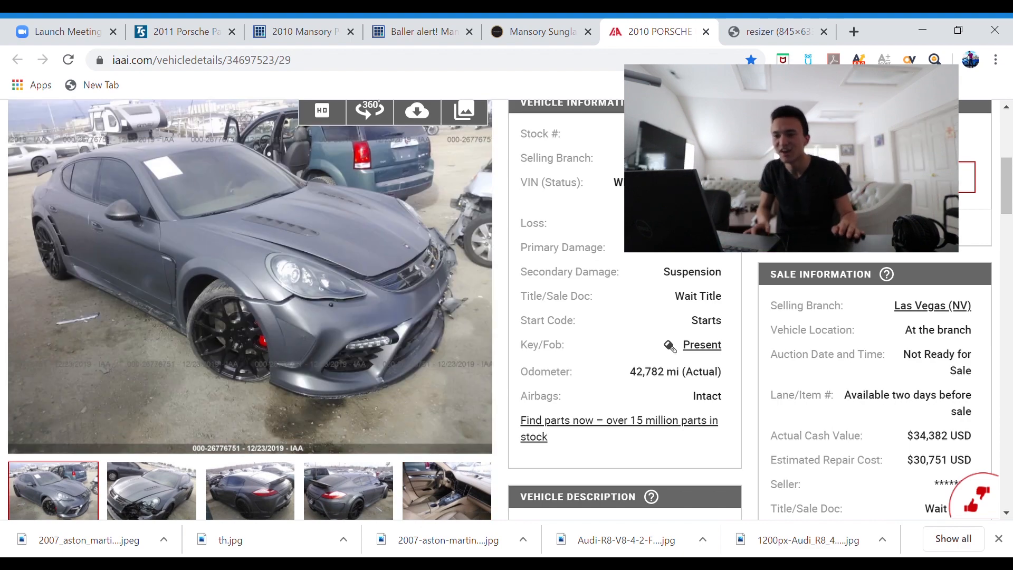
click(446, 490)
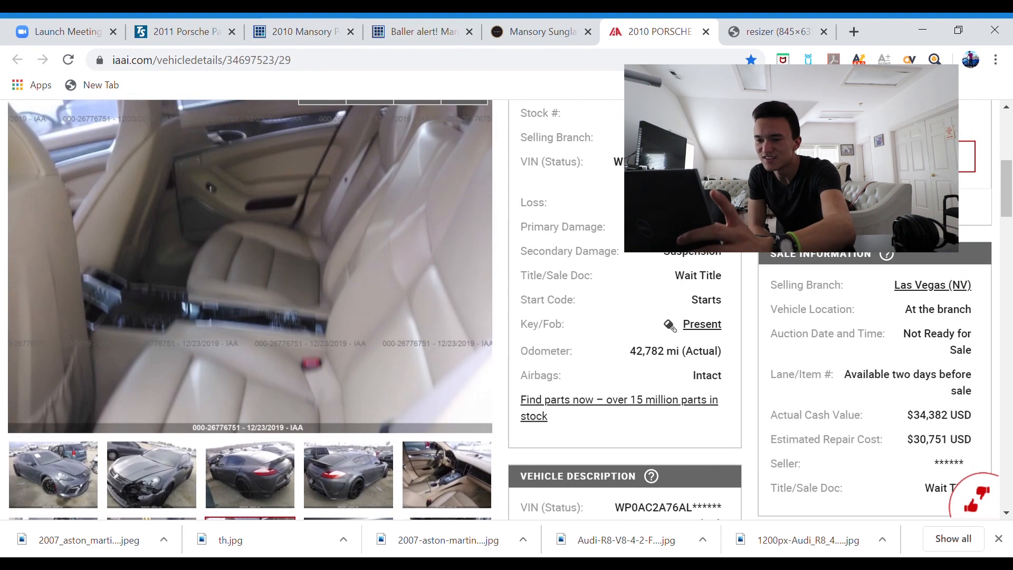
Scroll down to show all photo thumbnails and the Vehicle Description with the 4.8L V8 engine.
scroll(down, 3)
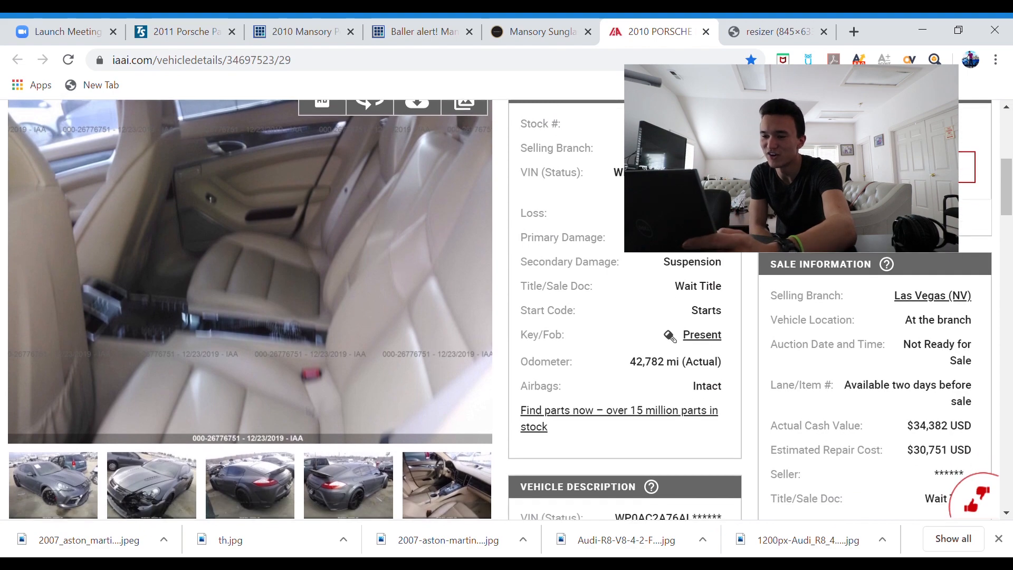
scroll(down, 3)
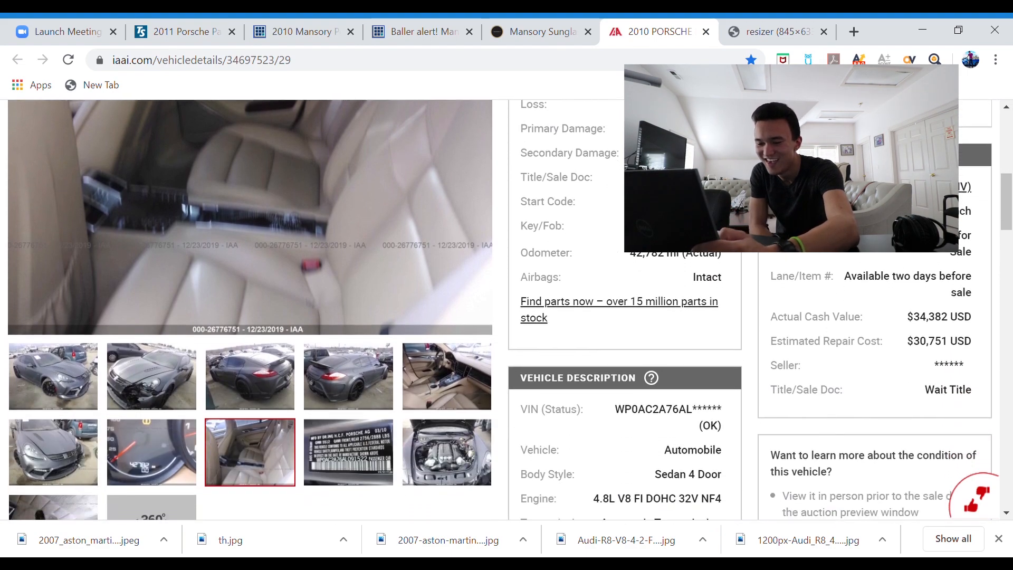
scroll(down, 3)
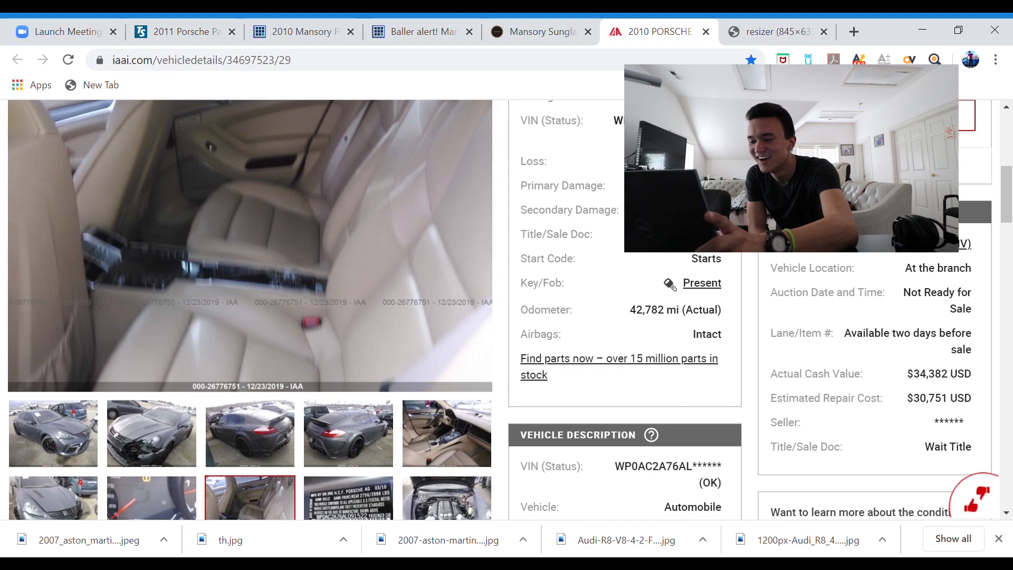
scroll(down, 3)
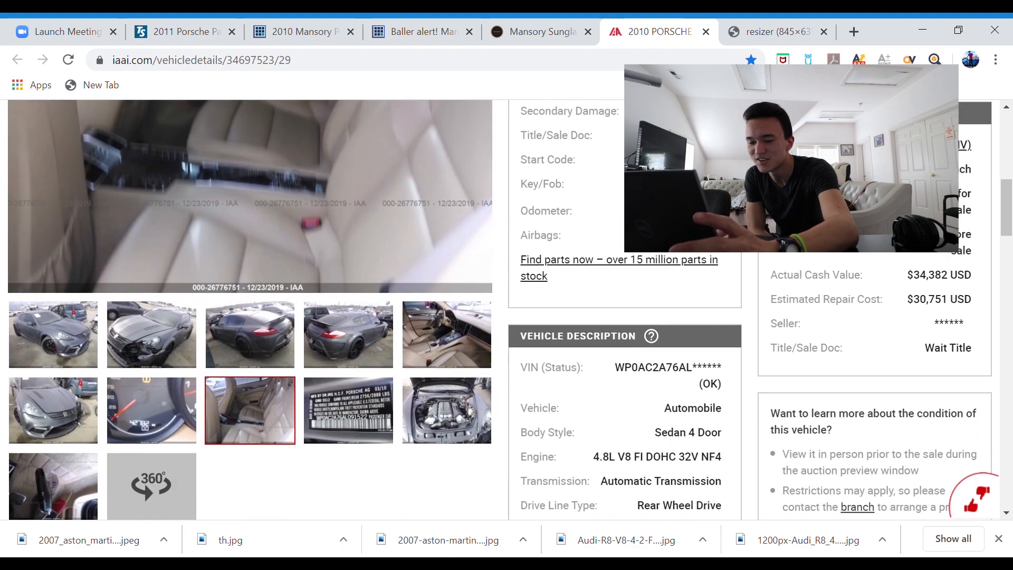